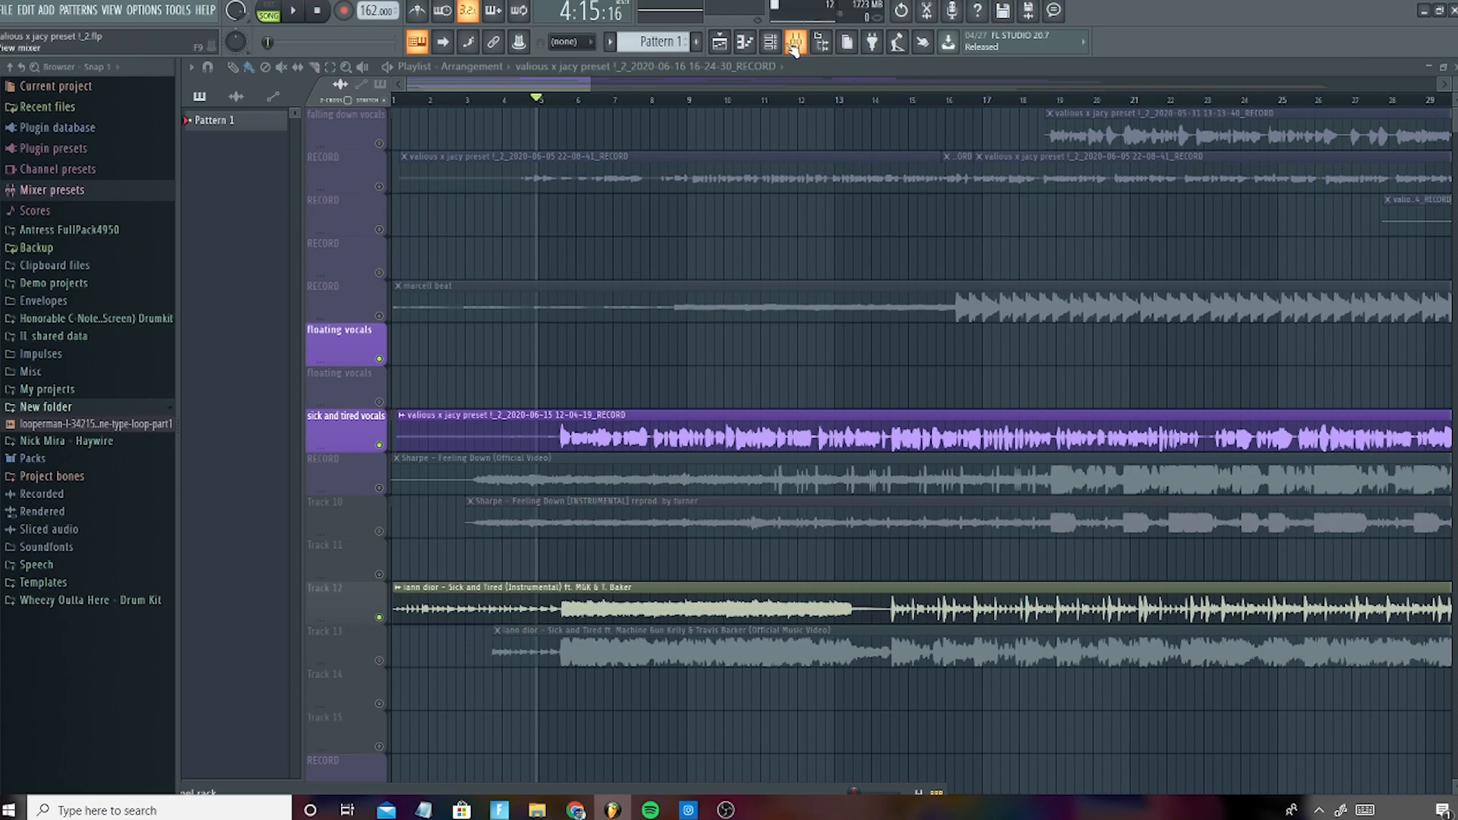
Step: Show the mixer with the vocal insert's full effect chain in its slots
{"action": "left_click", "coordinate": [718, 43]}
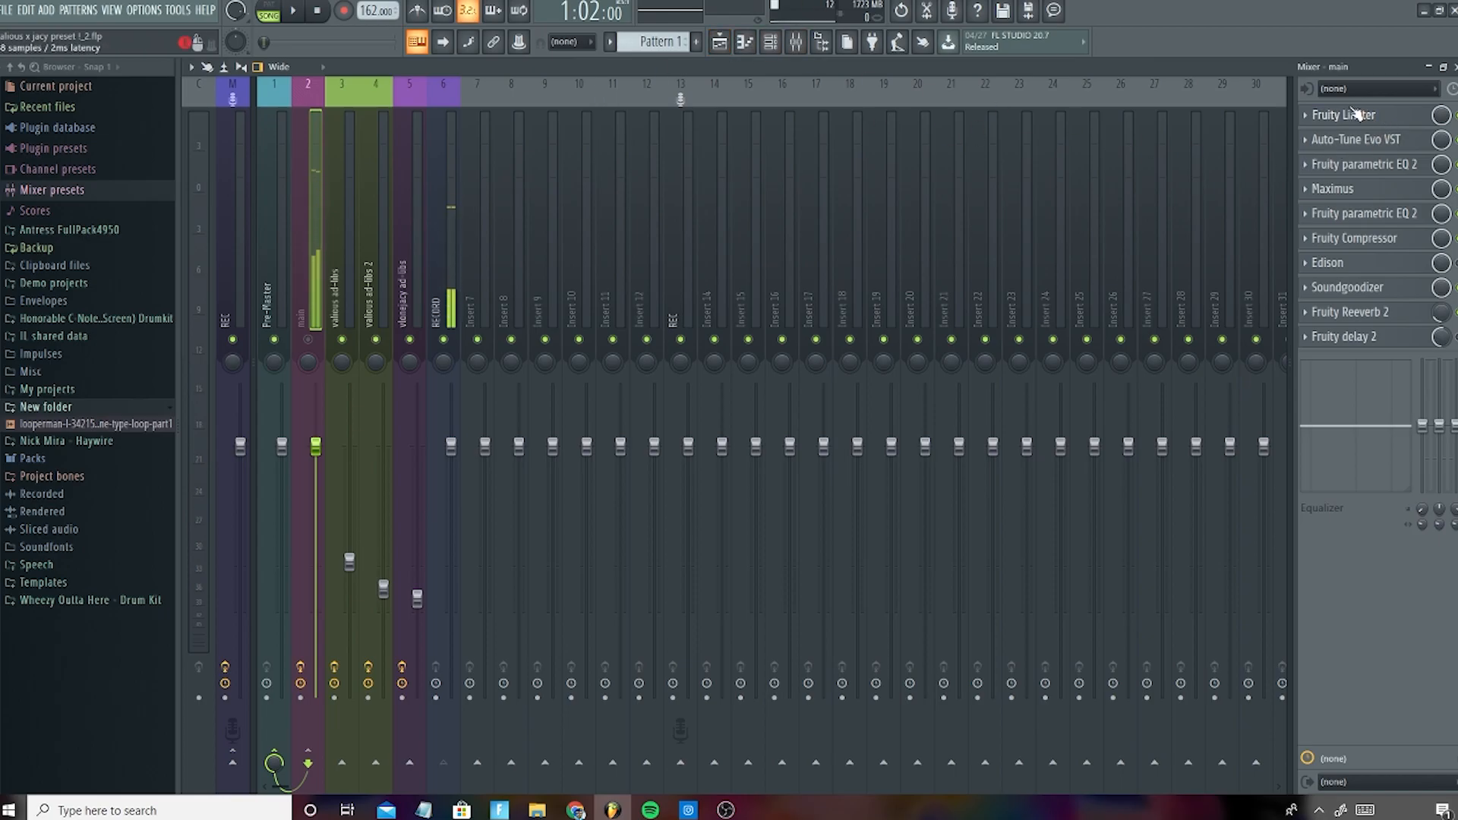
Step: View the Fruity Limiter briefly, then bring up Auto-Tune Evo on the vocal insert
{"action": "left_click", "coordinate": [1344, 114]}
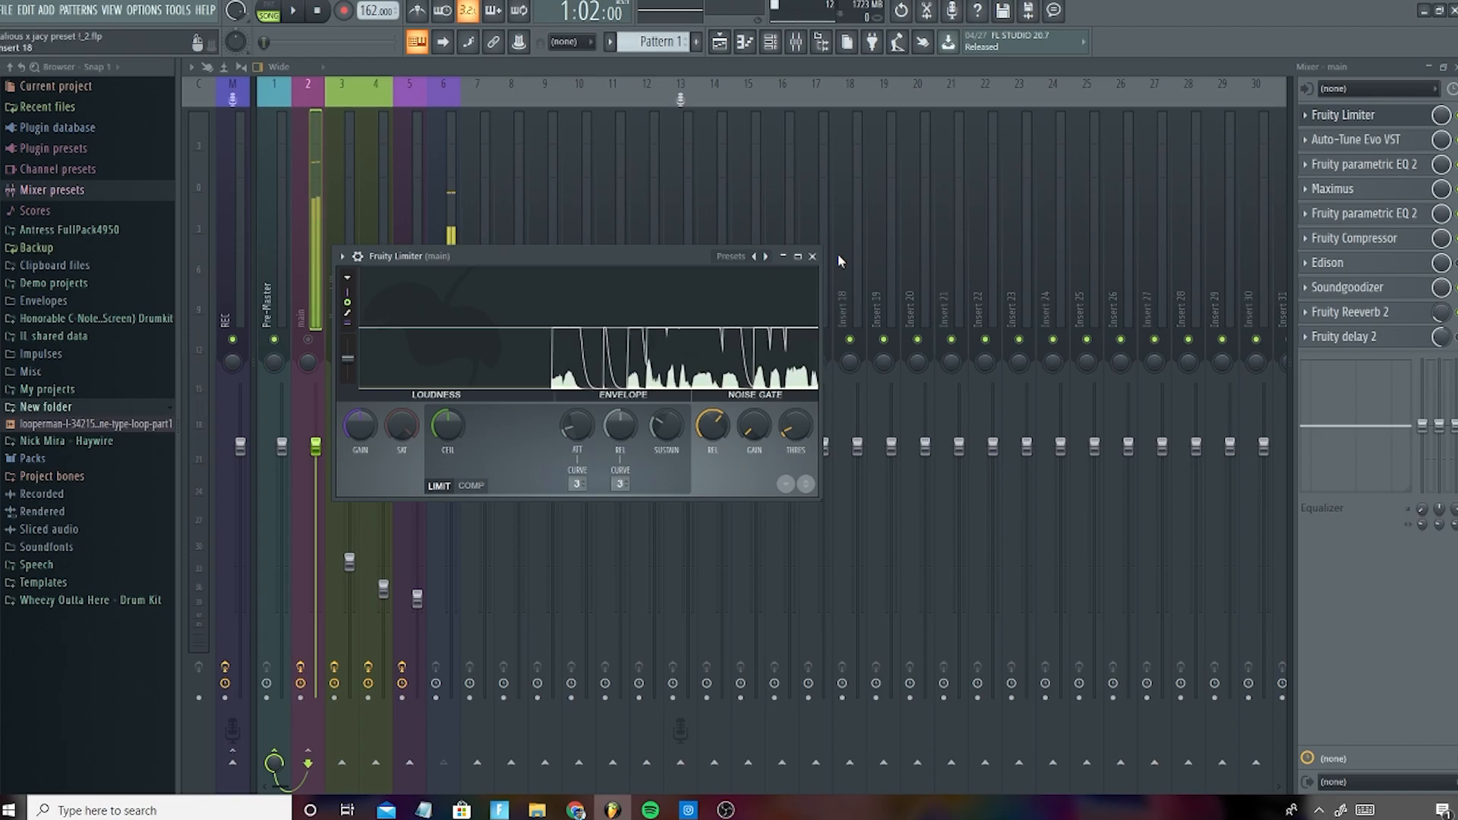
{"action": "left_click", "coordinate": [811, 255]}
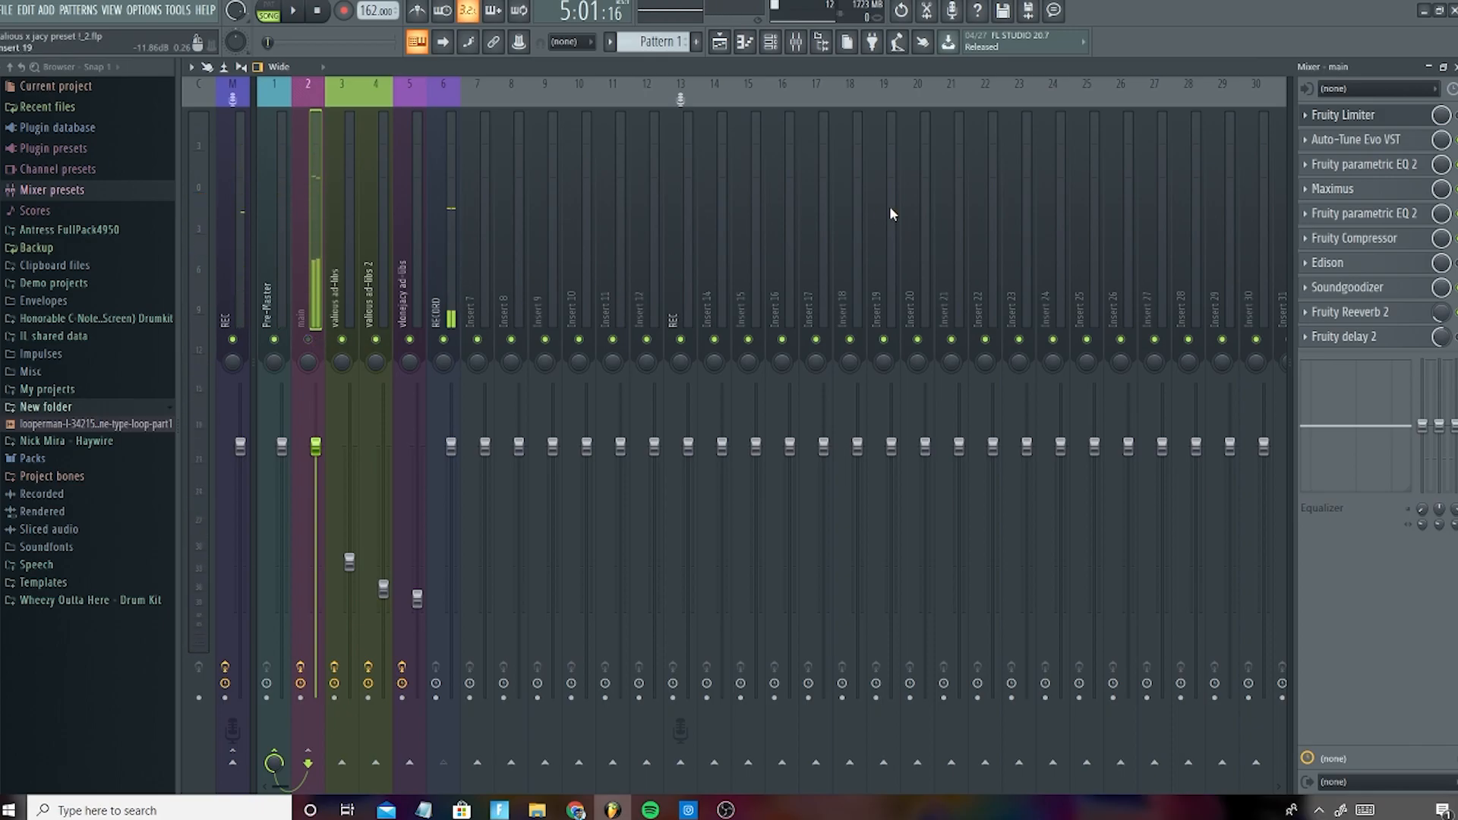
{"action": "left_click", "coordinate": [1358, 140]}
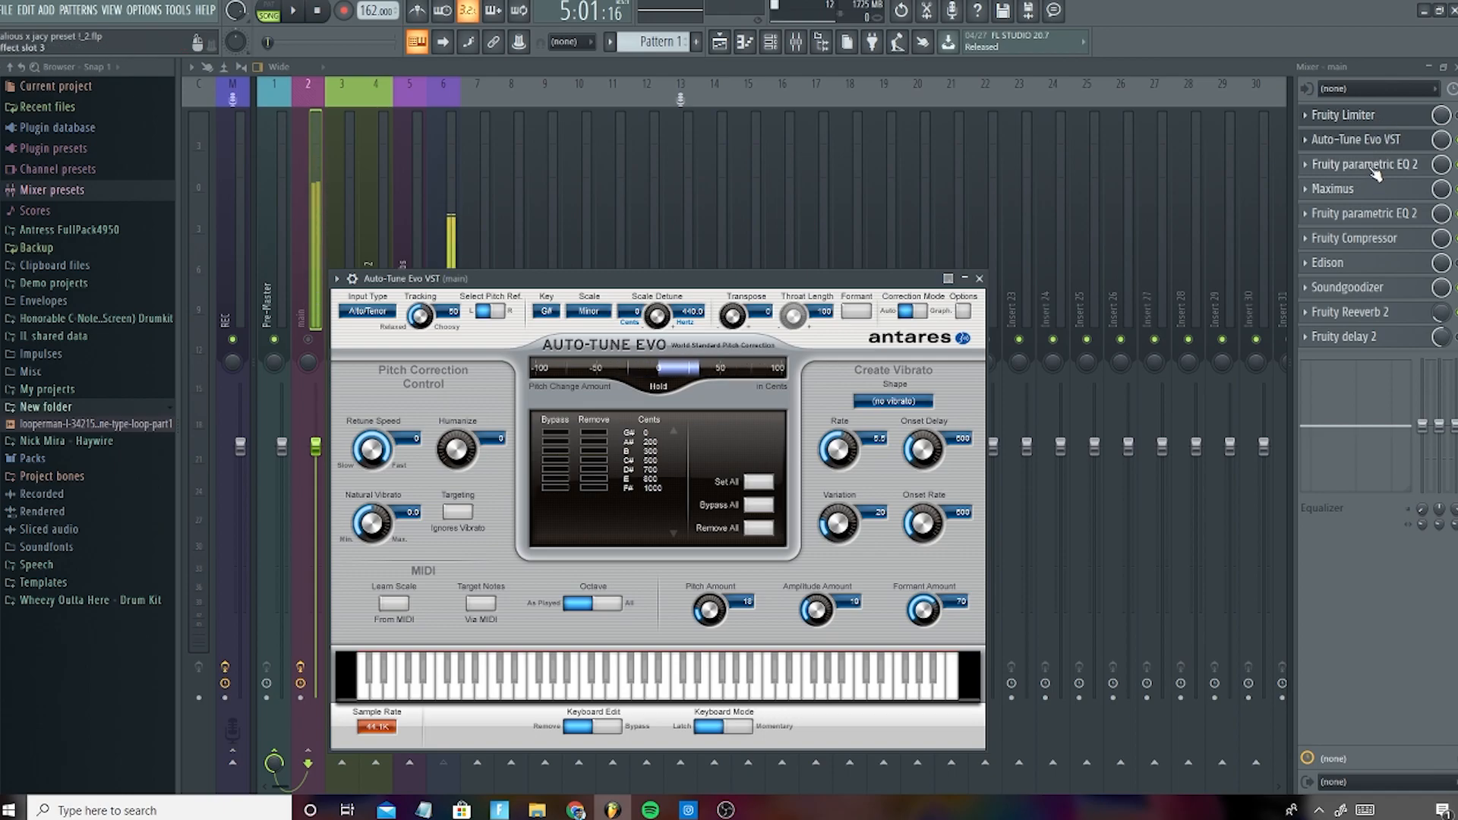
Step: Shape a band of the Fruity Parametric EQ 2 curve, then move on to Maximus
{"action": "left_click", "coordinate": [1368, 164]}
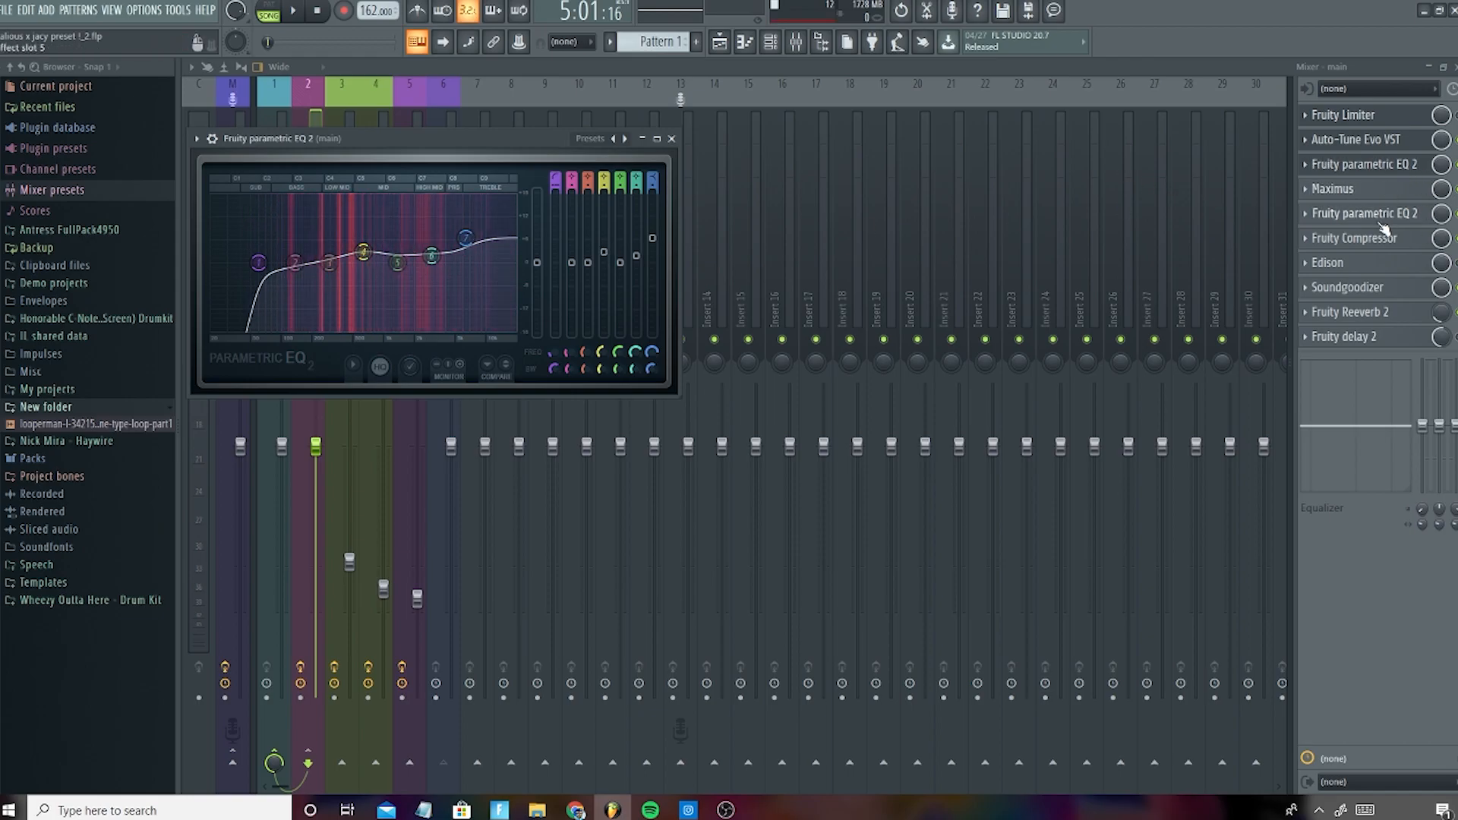
{"action": "left_click_drag", "start_coordinate": [433, 239], "coordinate": [433, 253]}
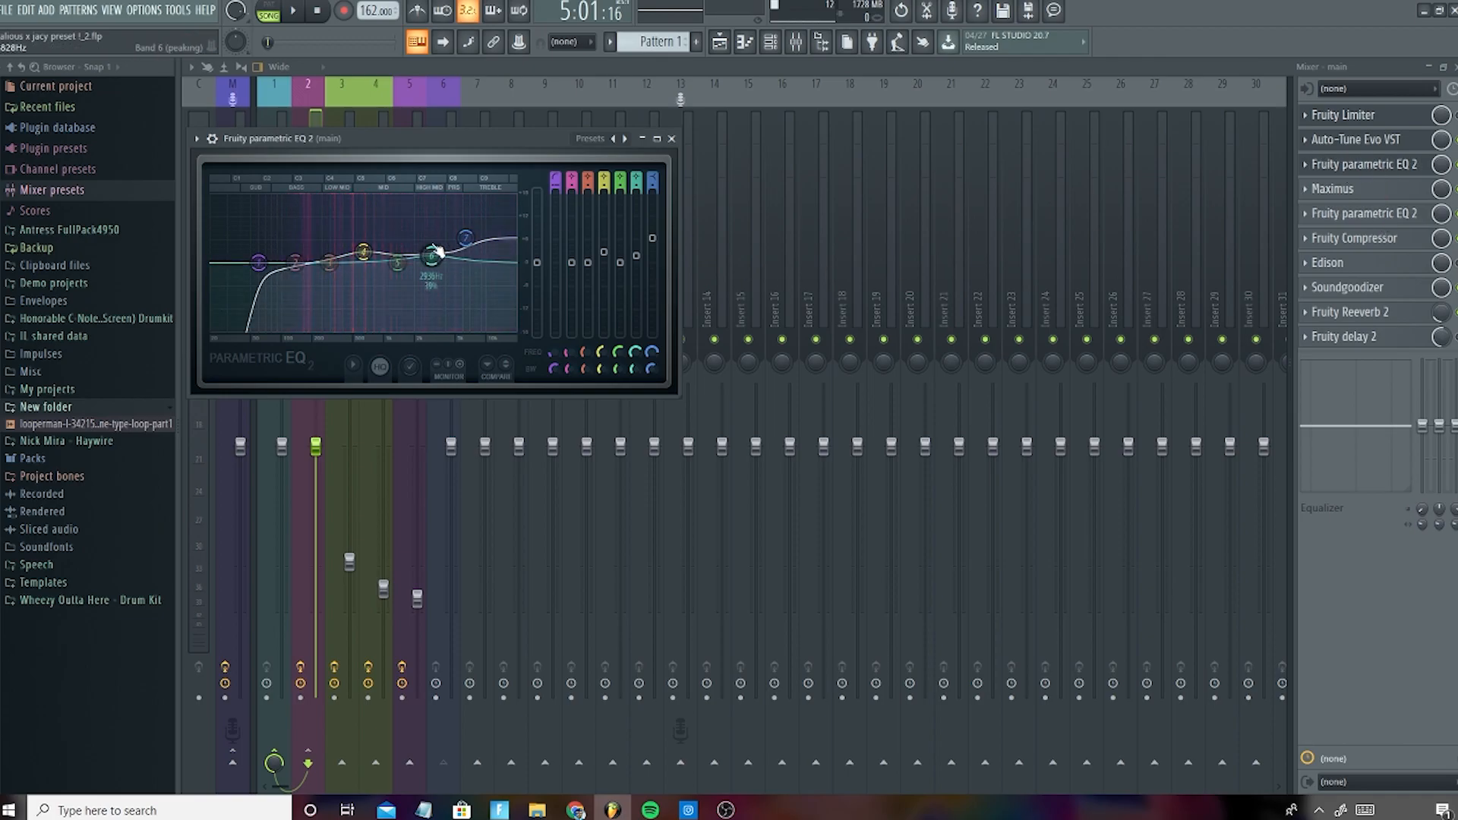
{"action": "left_click_drag", "start_coordinate": [434, 253], "coordinate": [397, 260]}
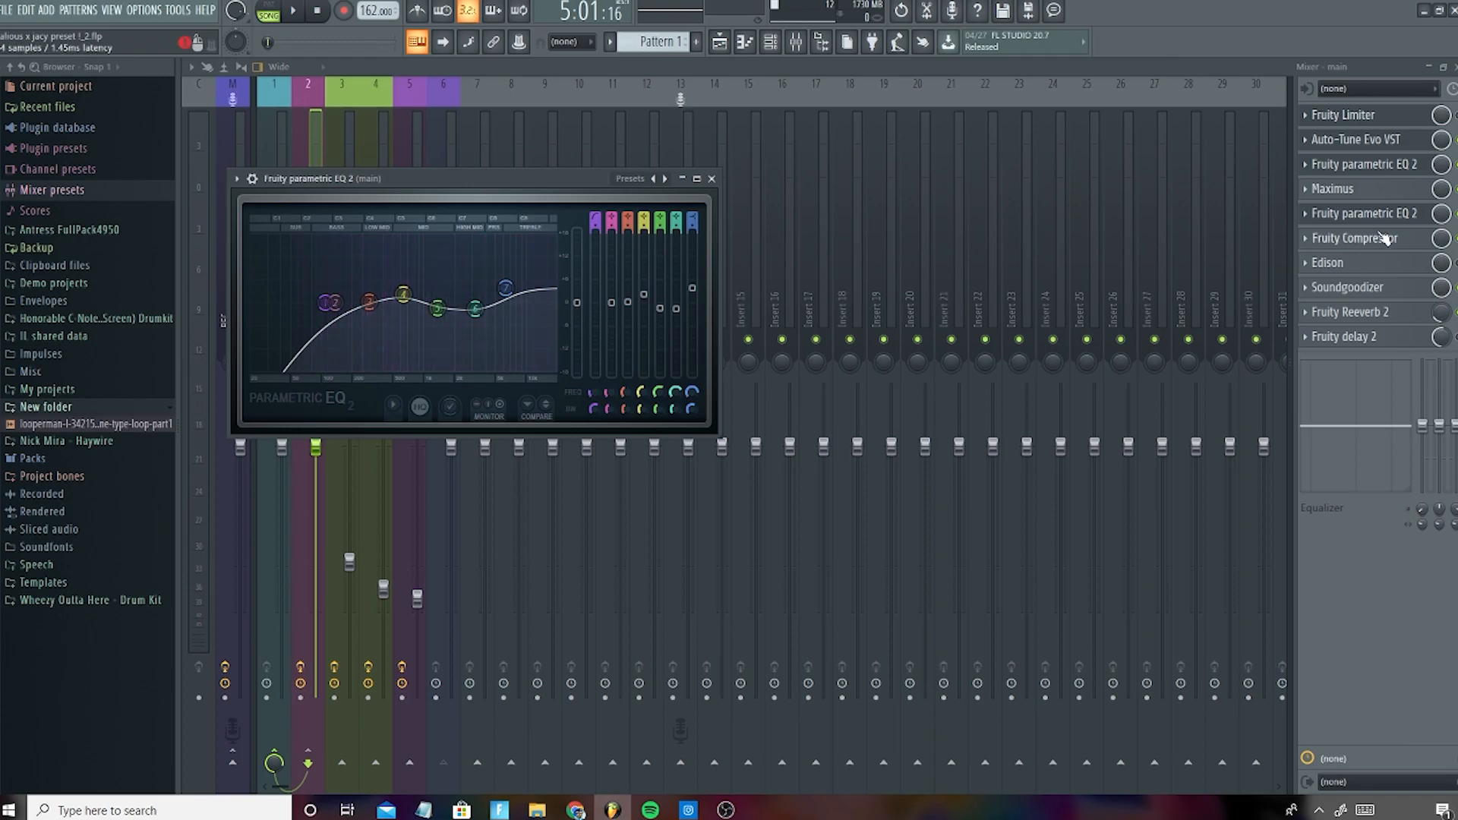
{"action": "left_click", "coordinate": [1335, 188]}
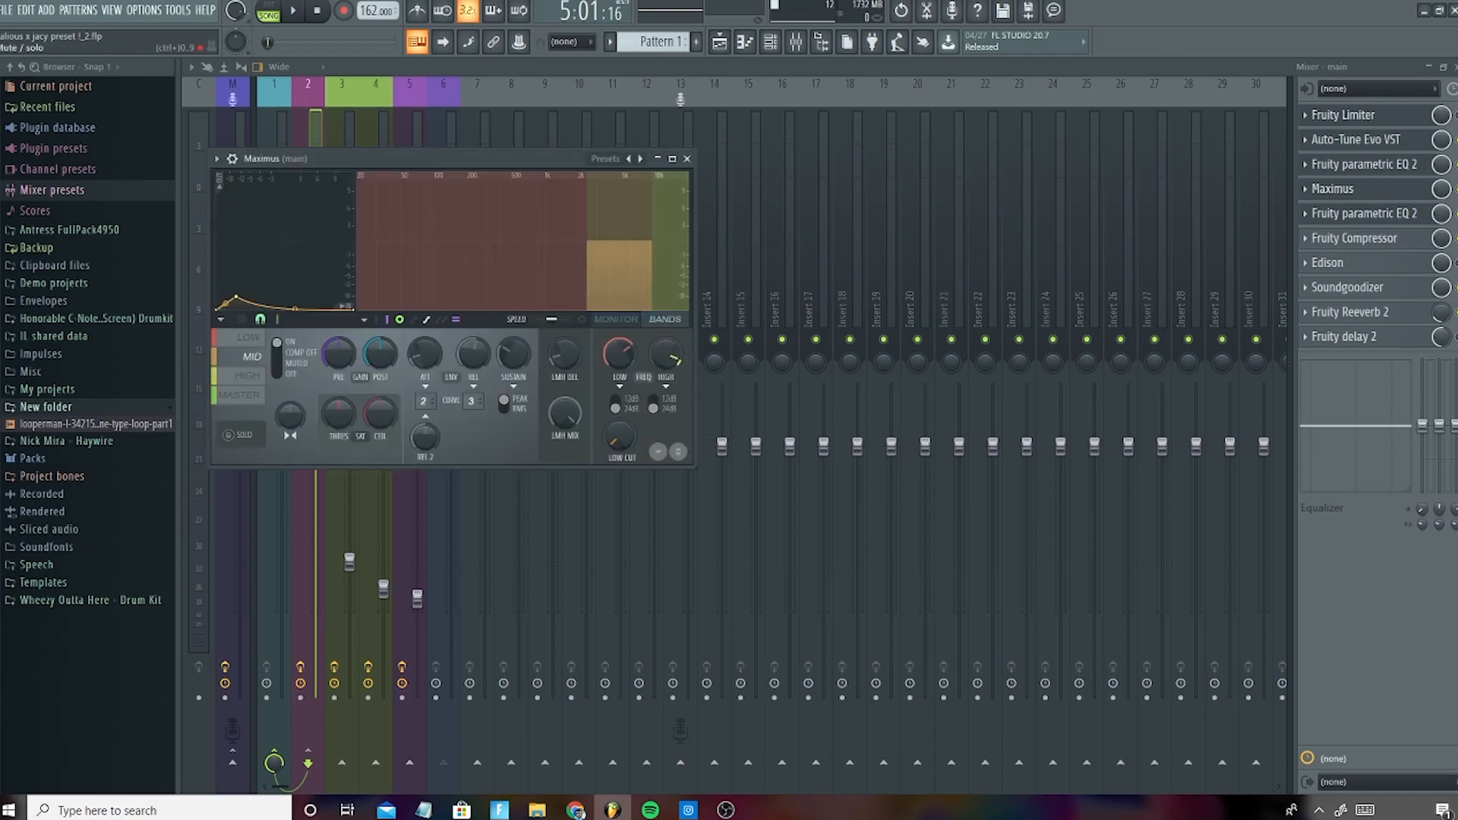
Step: Close Maximus and audition the vocal in the playlist before returning to the mixer and stopping
{"action": "left_click", "coordinate": [686, 158]}
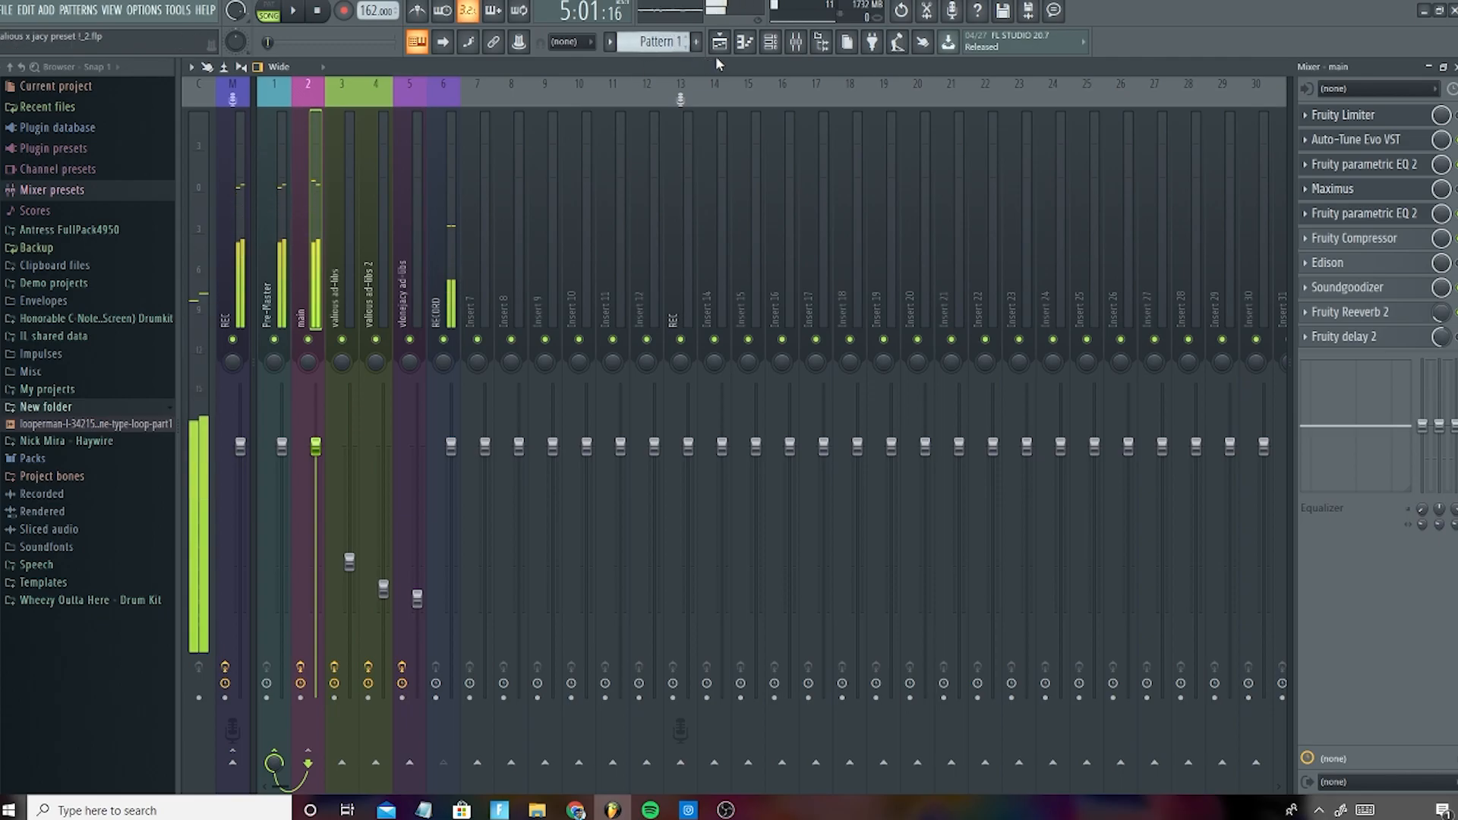
{"action": "left_click", "coordinate": [794, 43]}
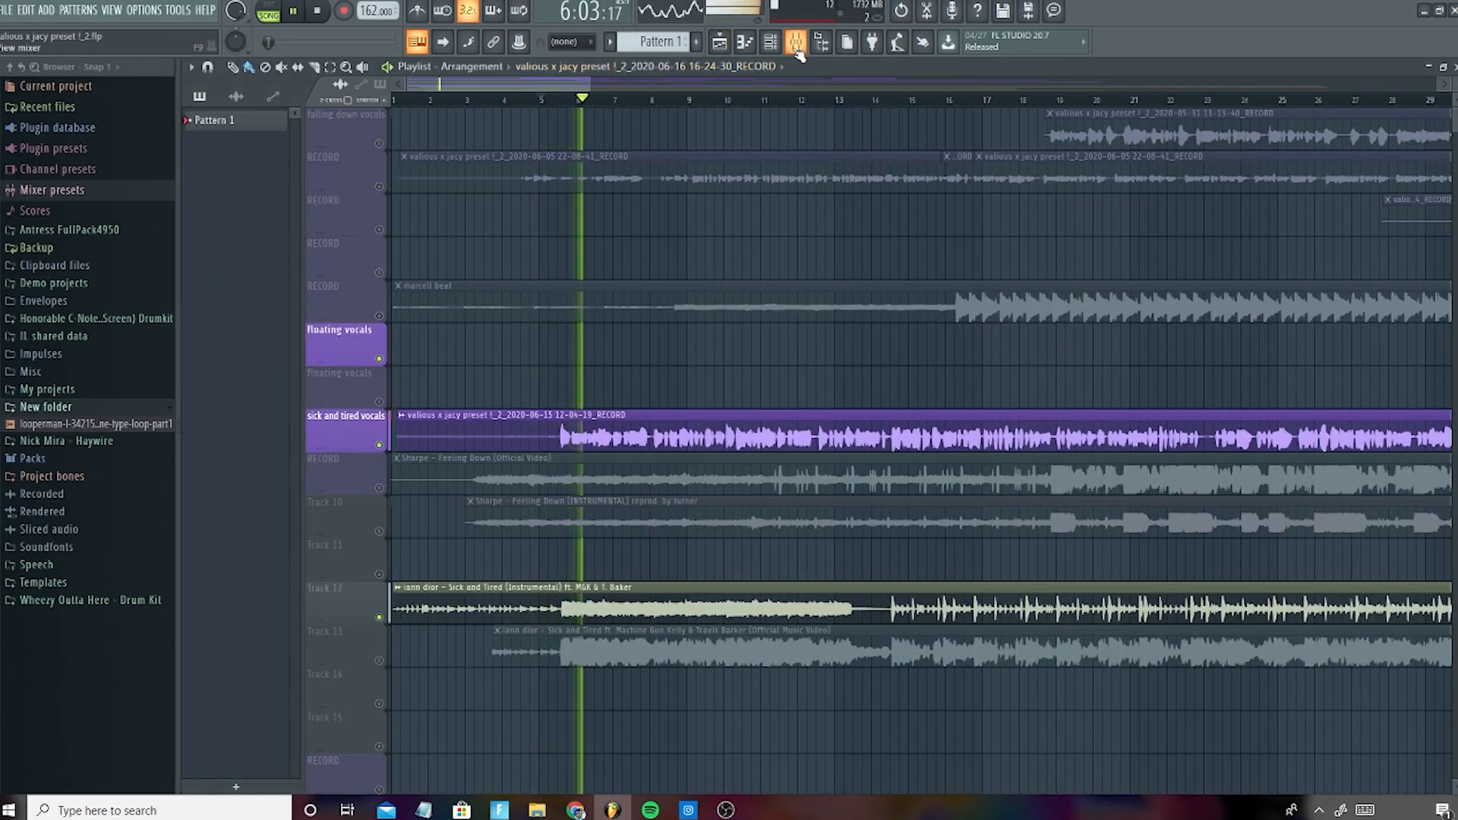
{"action": "left_click", "coordinate": [720, 43]}
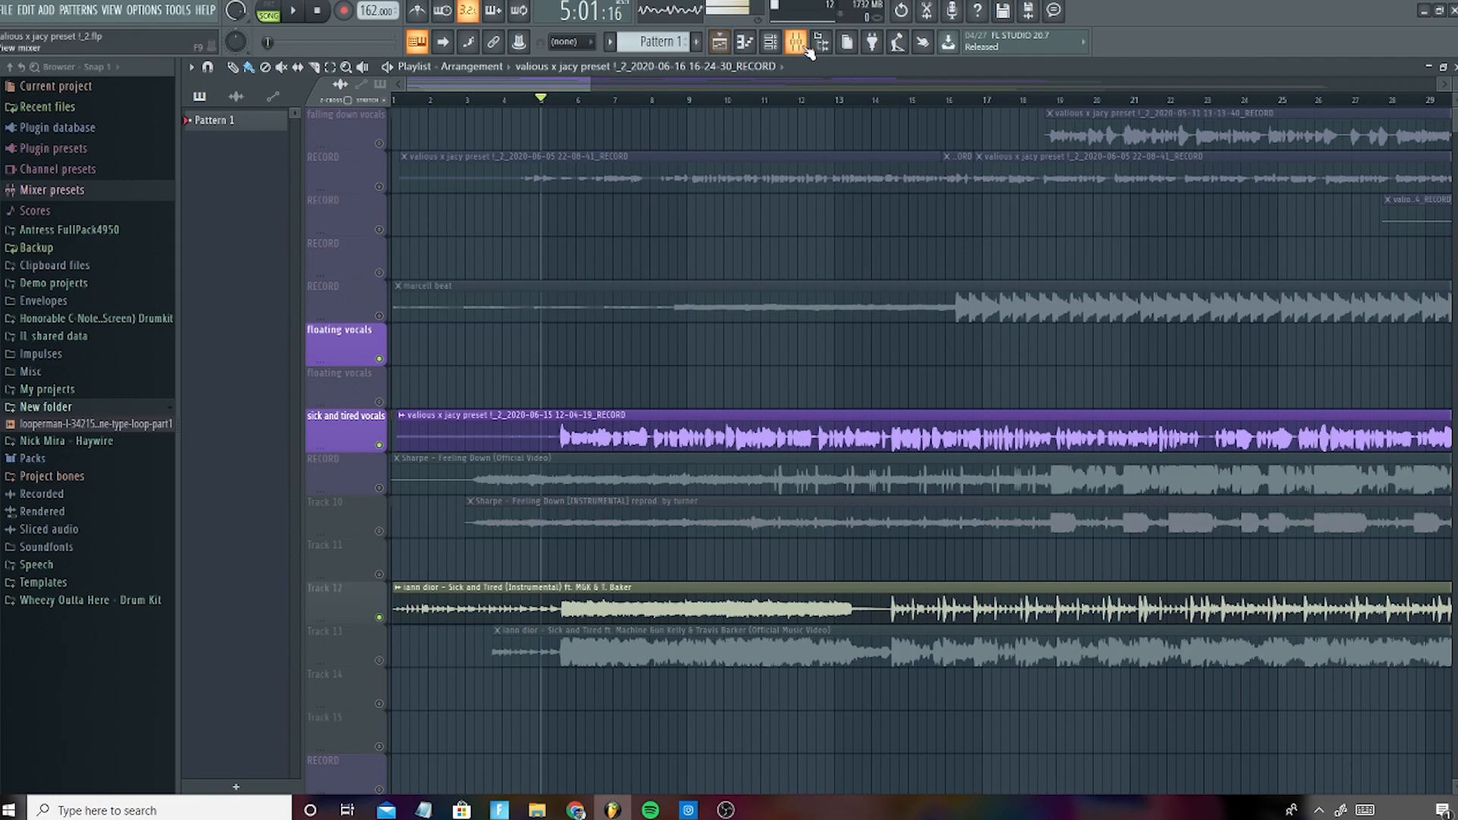
{"action": "left_click", "coordinate": [794, 43]}
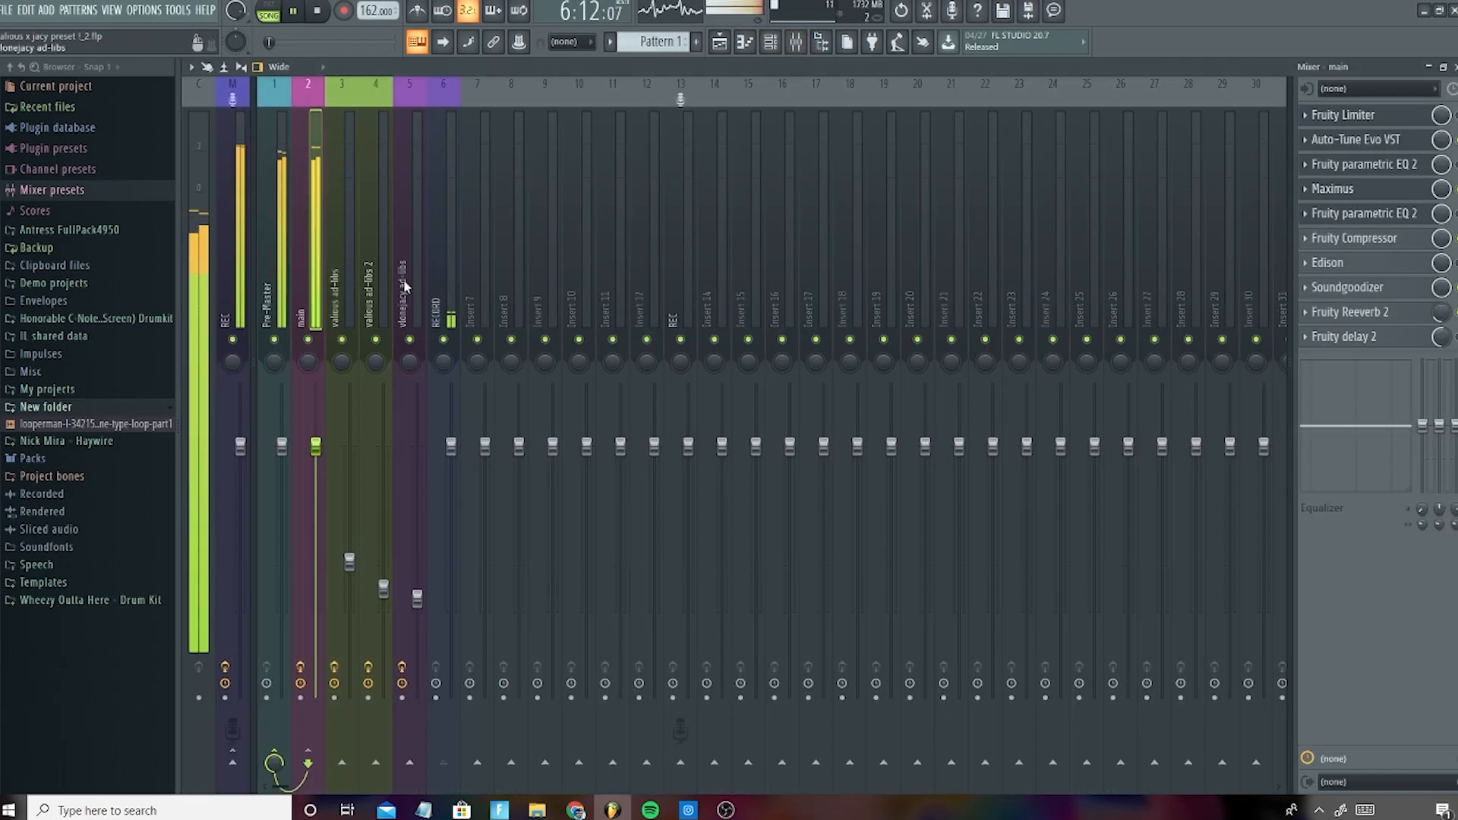
{"action": "left_click", "coordinate": [794, 42]}
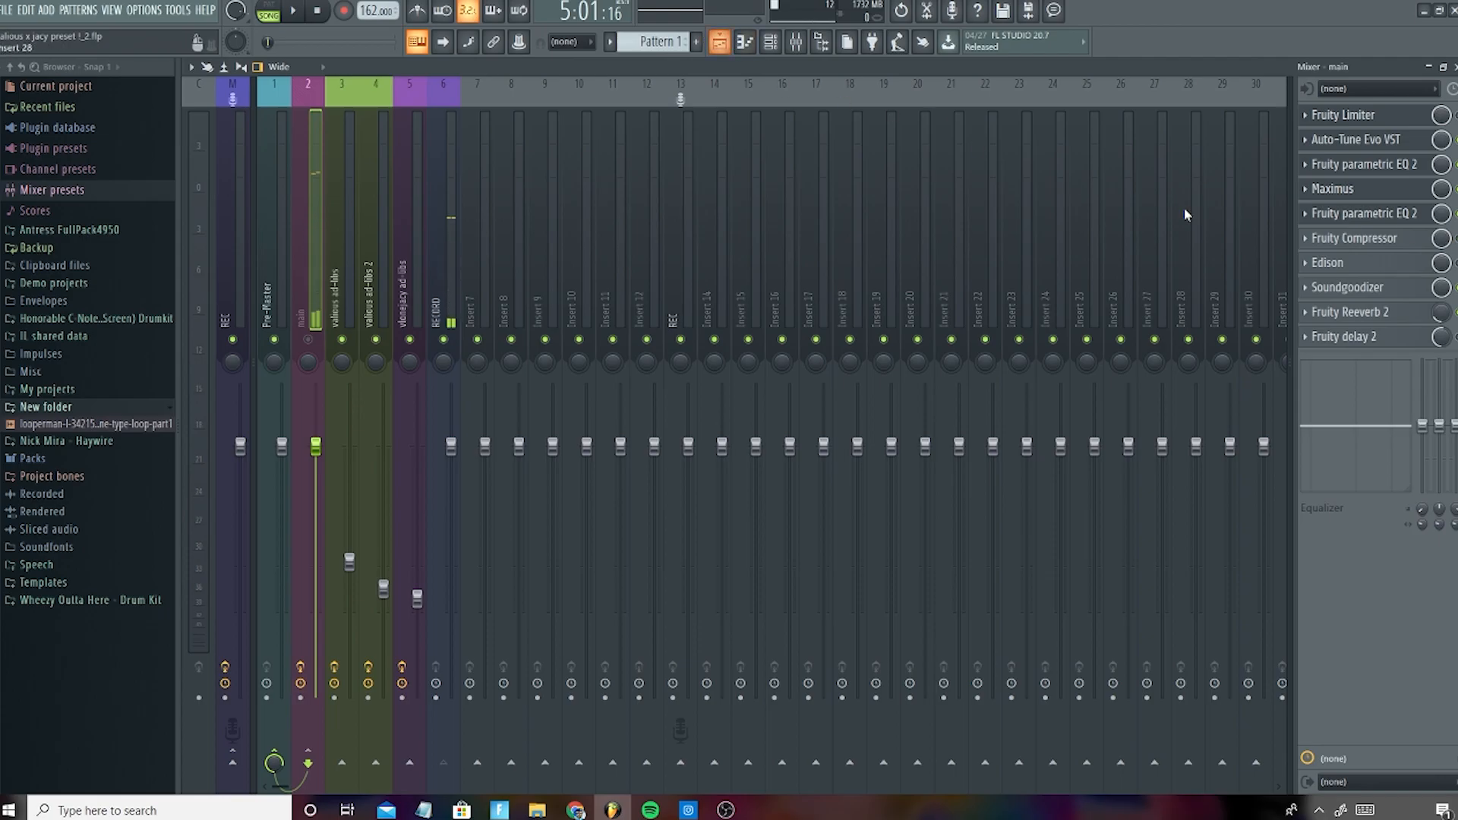
{"action": "left_click", "coordinate": [1353, 238]}
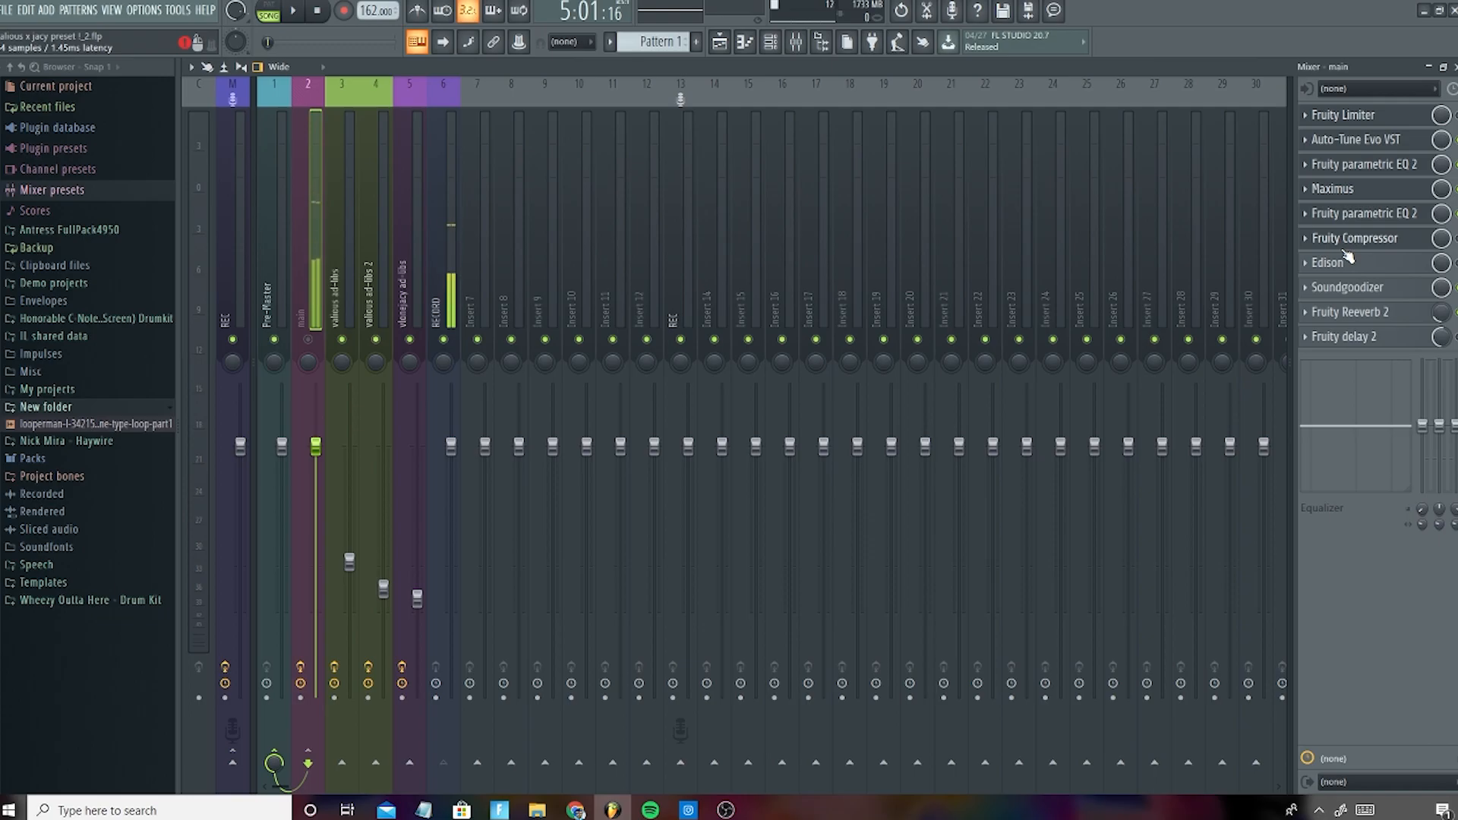
Step: View the Soundgoodizer on the vocal insert, then switch to the playlist arrangement
{"action": "left_click", "coordinate": [1347, 287]}
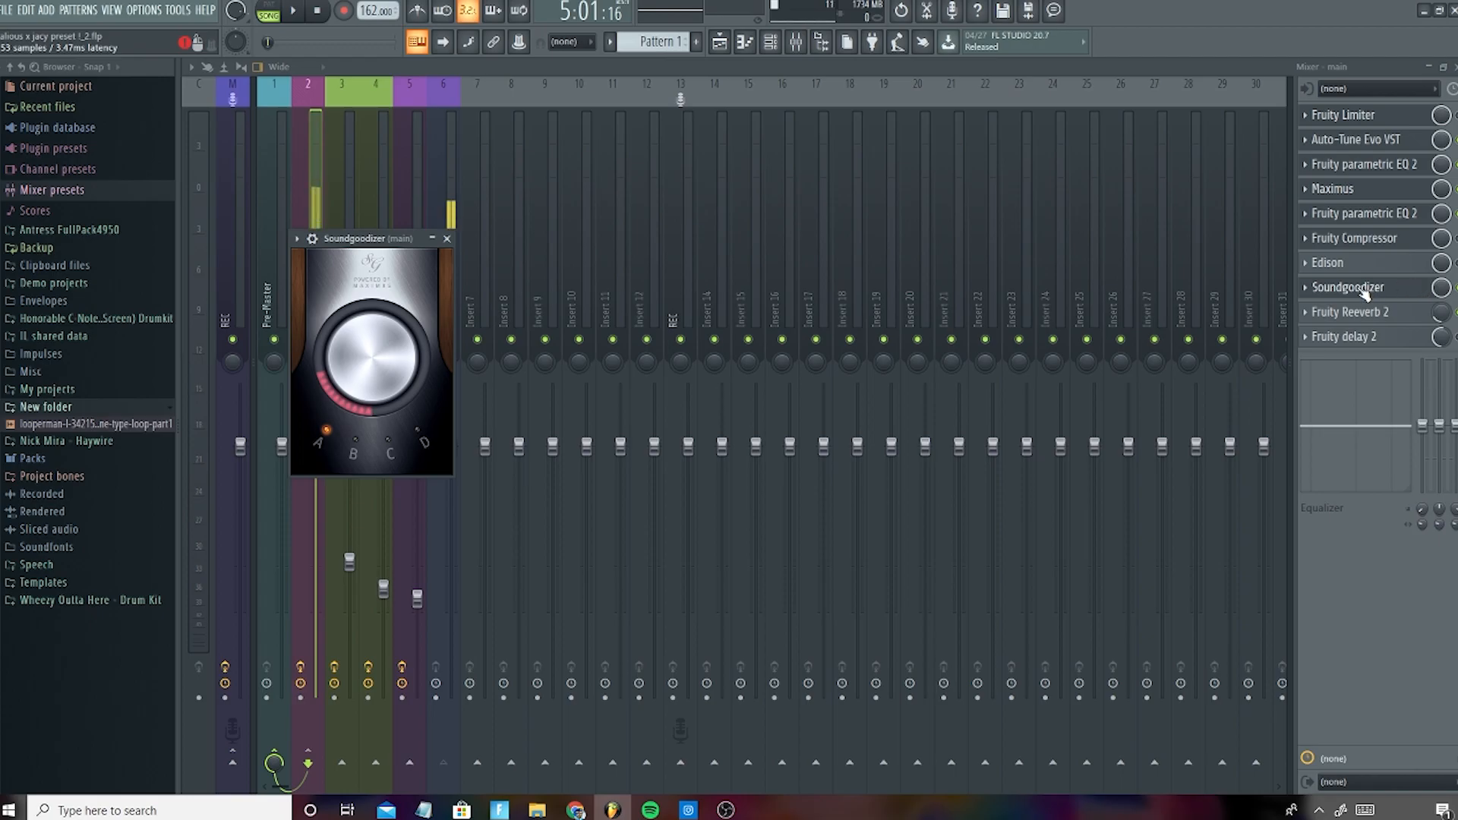
{"action": "left_click", "coordinate": [445, 238]}
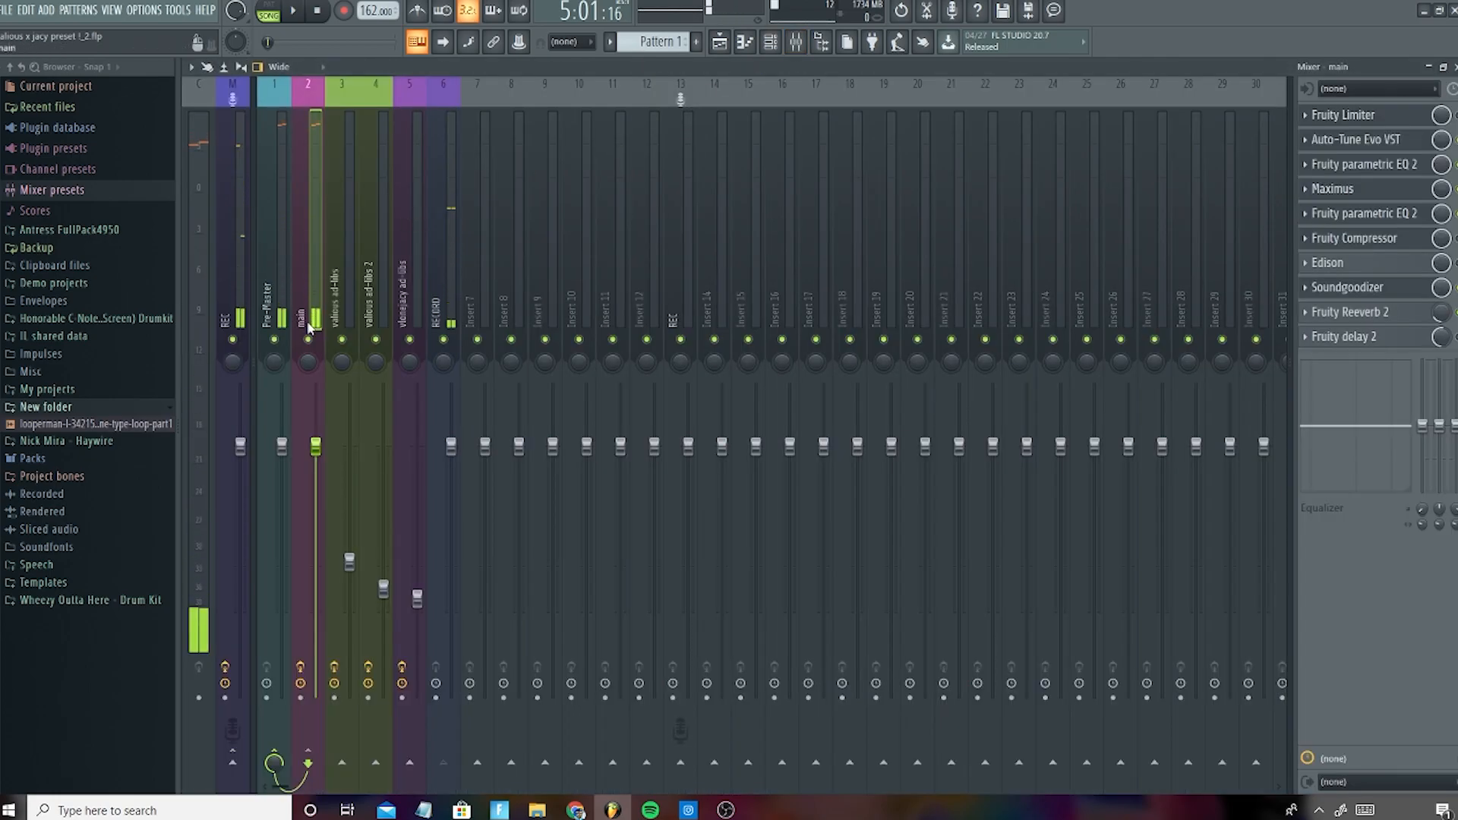
{"action": "left_click", "coordinate": [718, 43]}
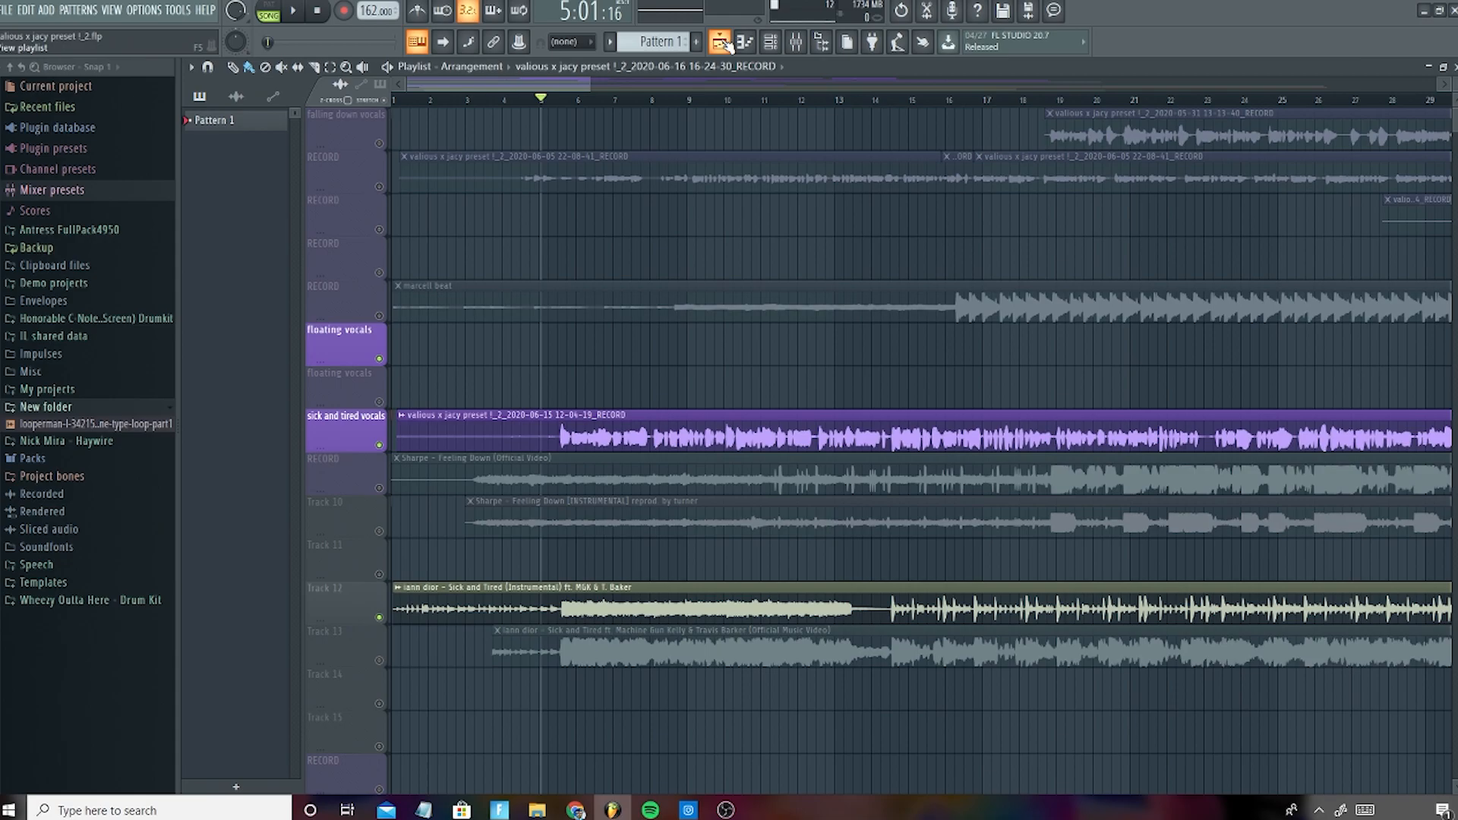
Step: Audition the Fruity Limiter and Fruity Reeverb 2 on the vocal insert in the mixer
{"action": "left_click", "coordinate": [794, 43]}
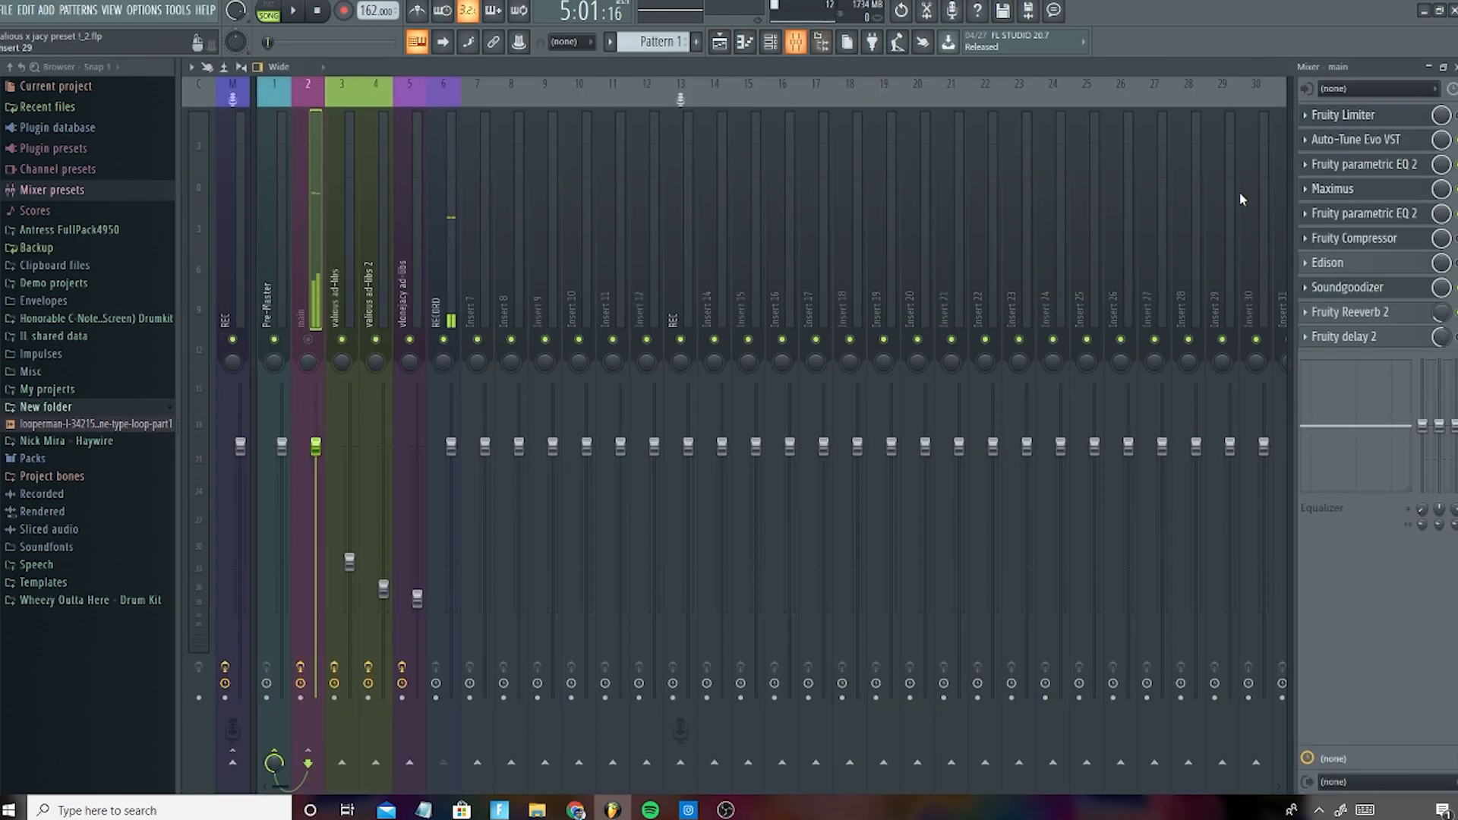
{"action": "left_click", "coordinate": [1353, 114]}
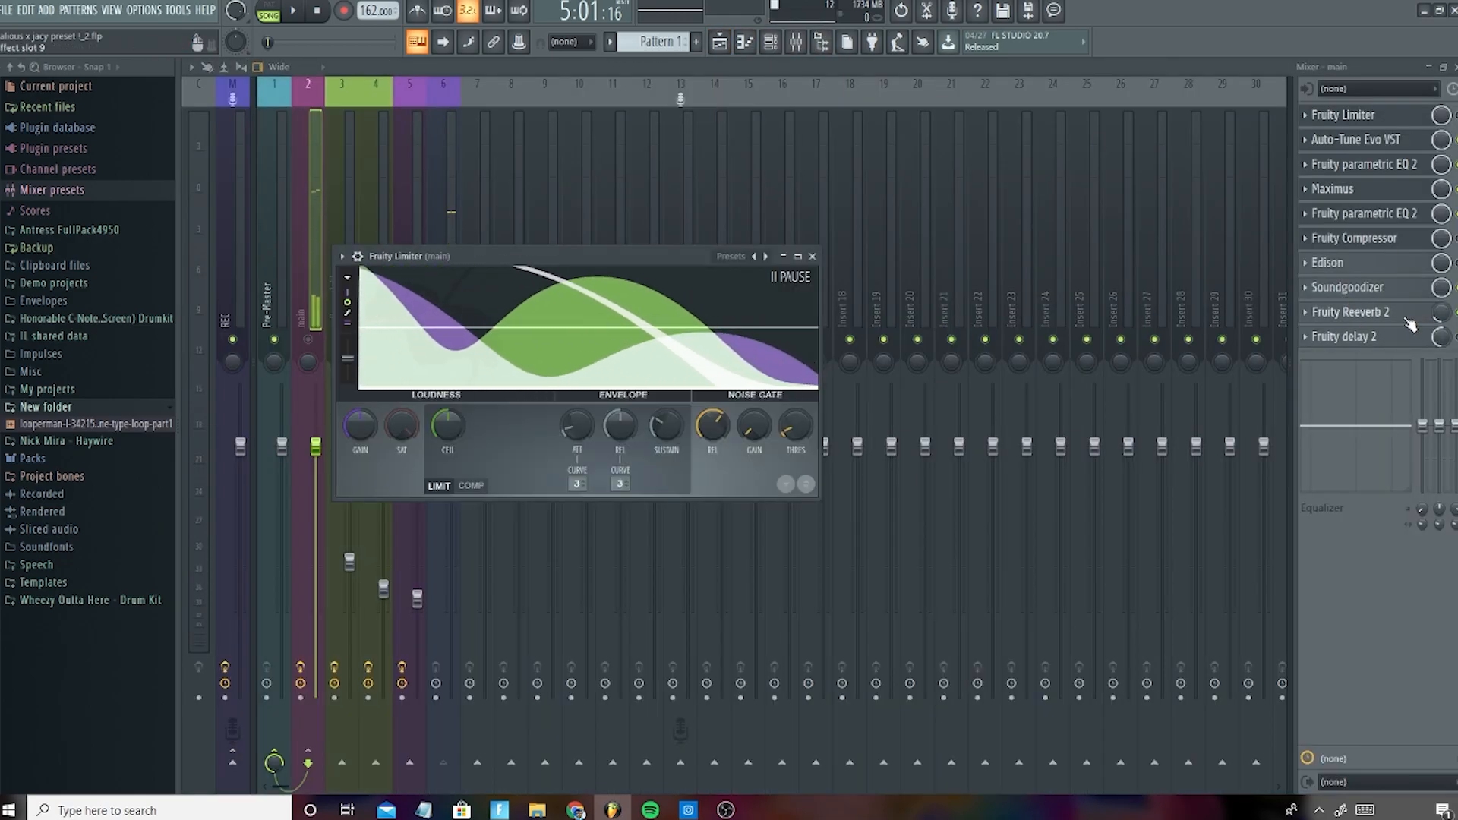
{"action": "left_click", "coordinate": [1349, 311]}
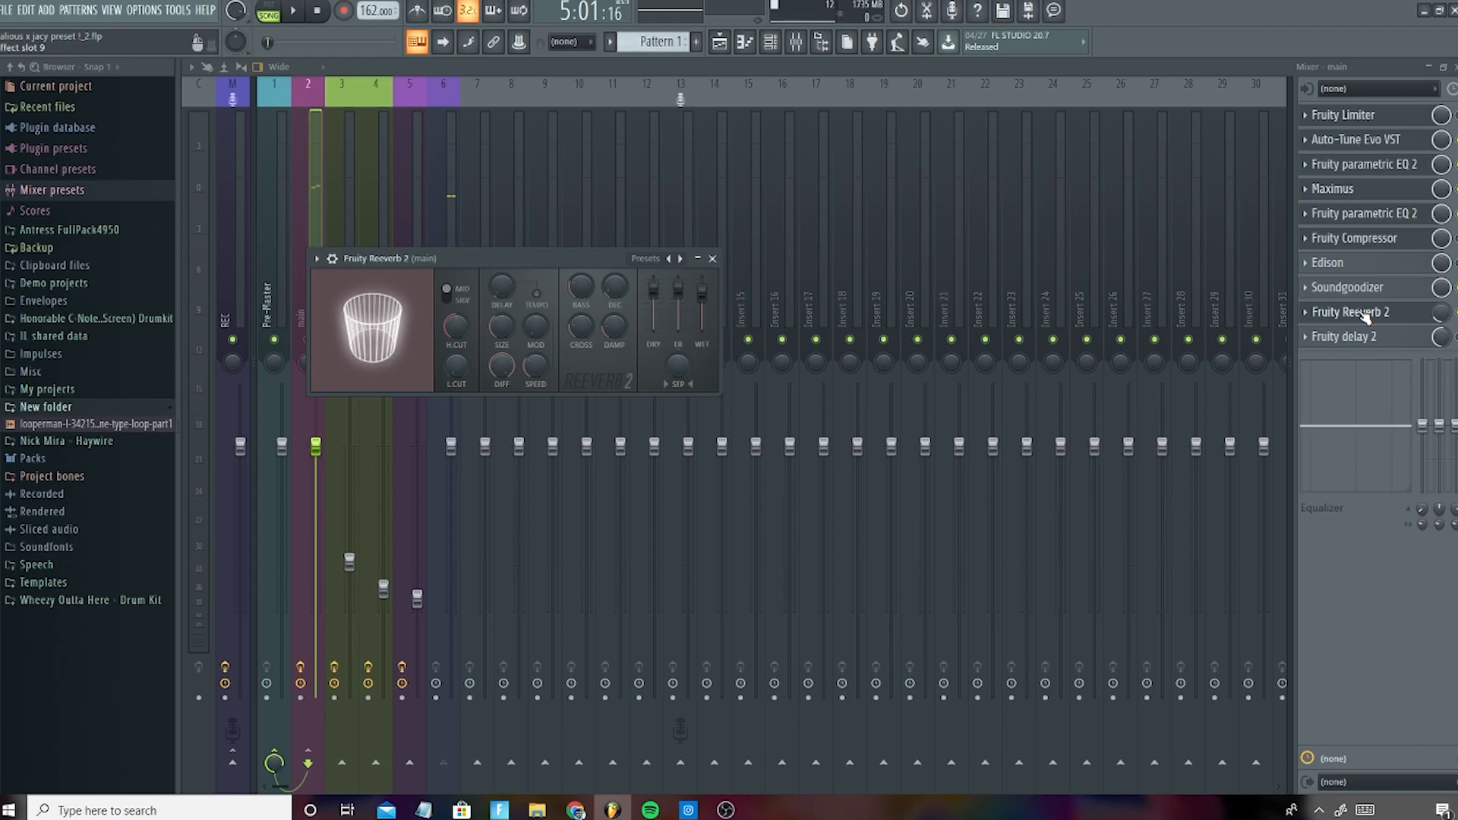
{"action": "left_click", "coordinate": [712, 258]}
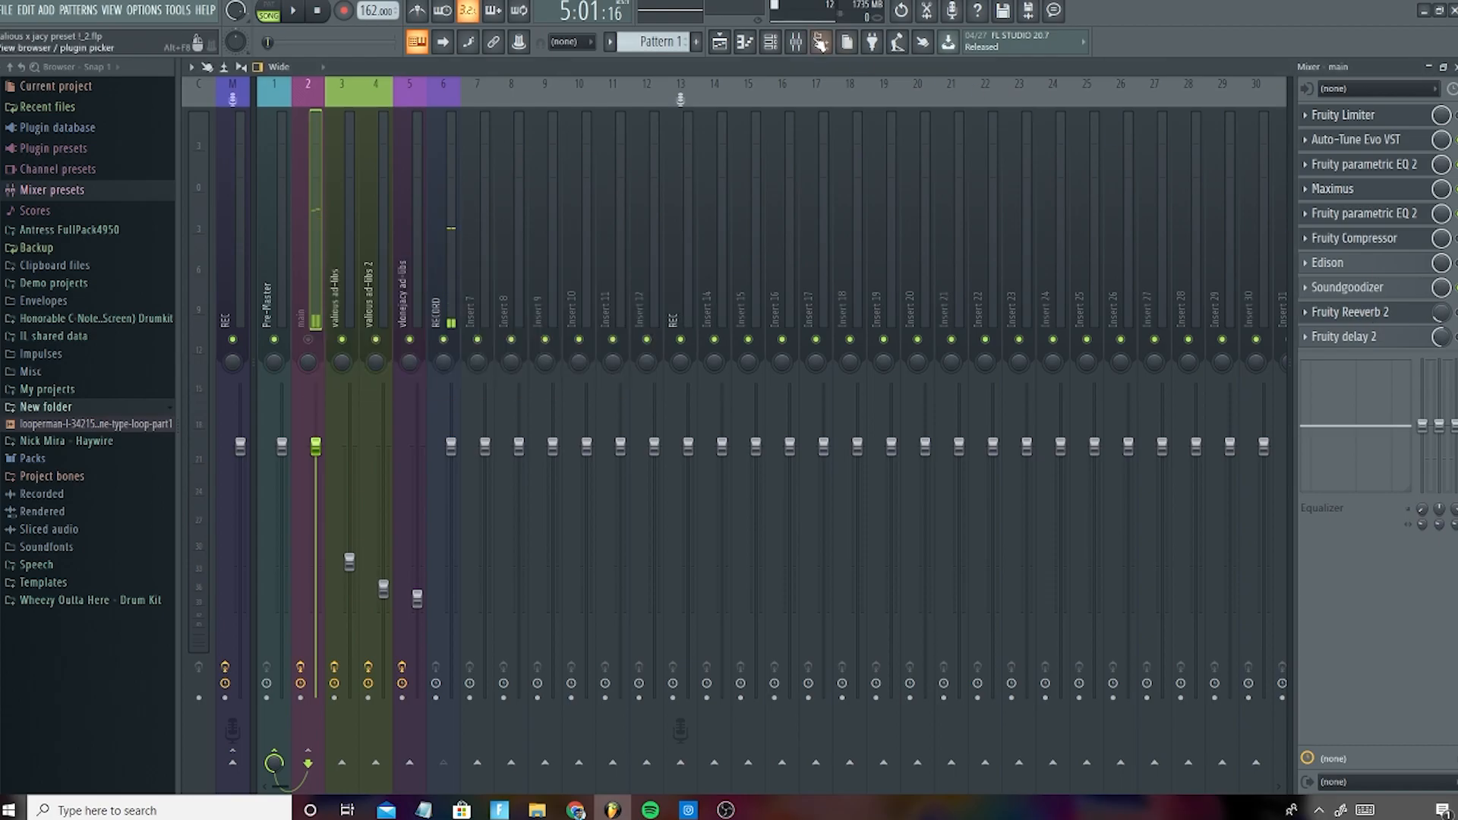
Step: Toggle between playlist and mixer while the vocals play, ending on the mixer
{"action": "left_click", "coordinate": [794, 42]}
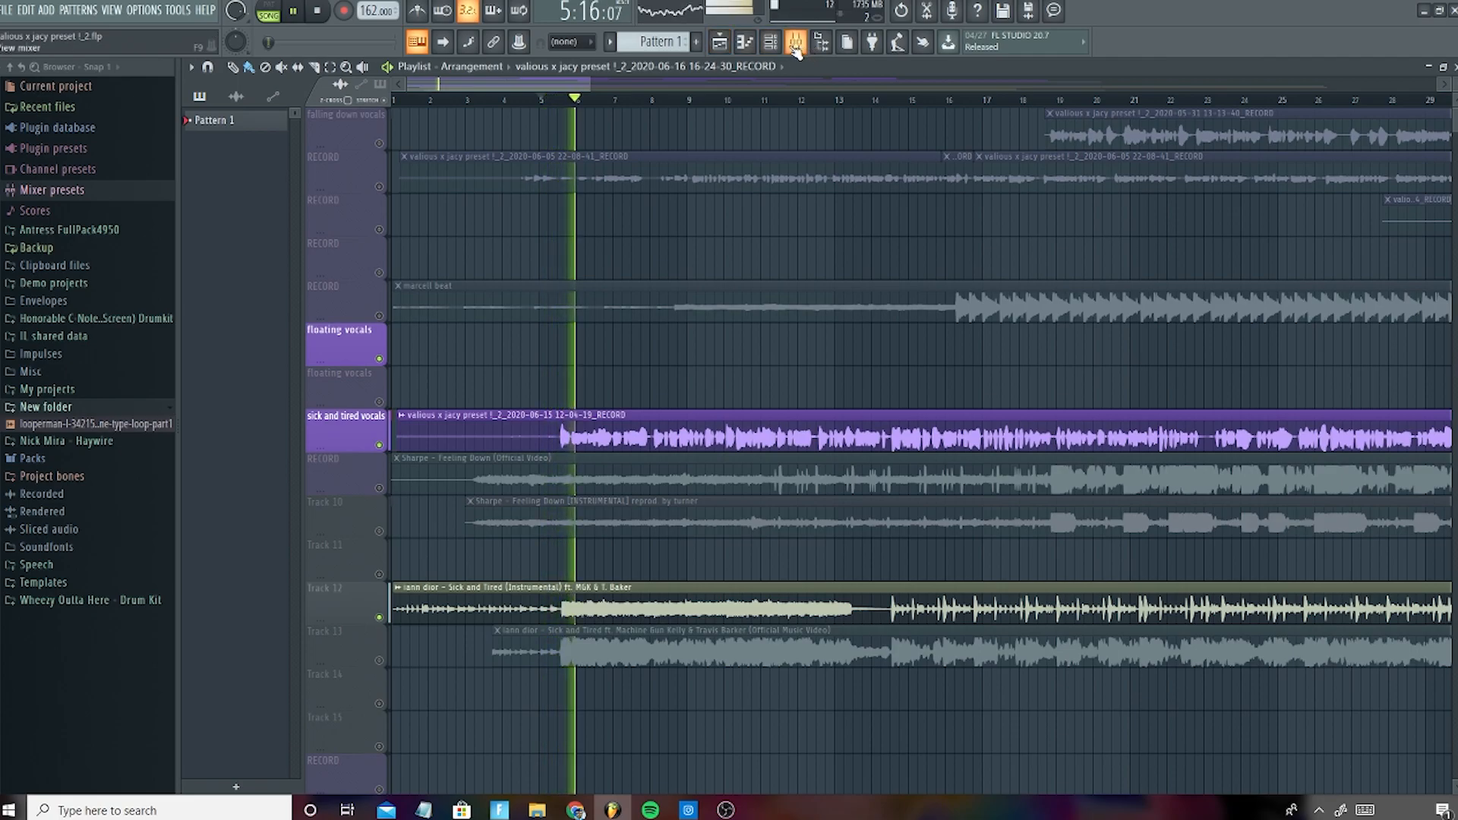
{"action": "left_click", "coordinate": [718, 42]}
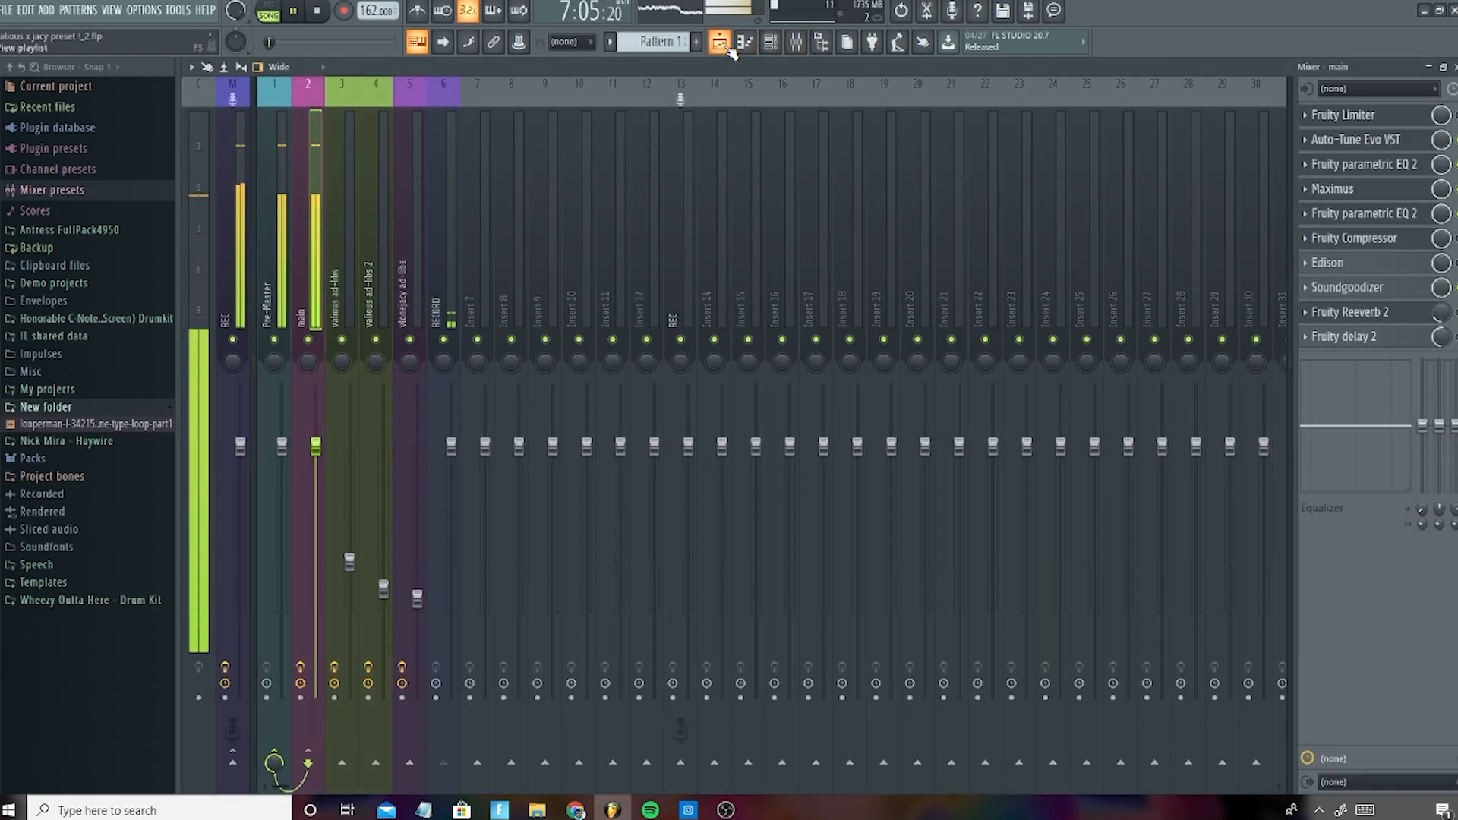
{"action": "left_click", "coordinate": [794, 42]}
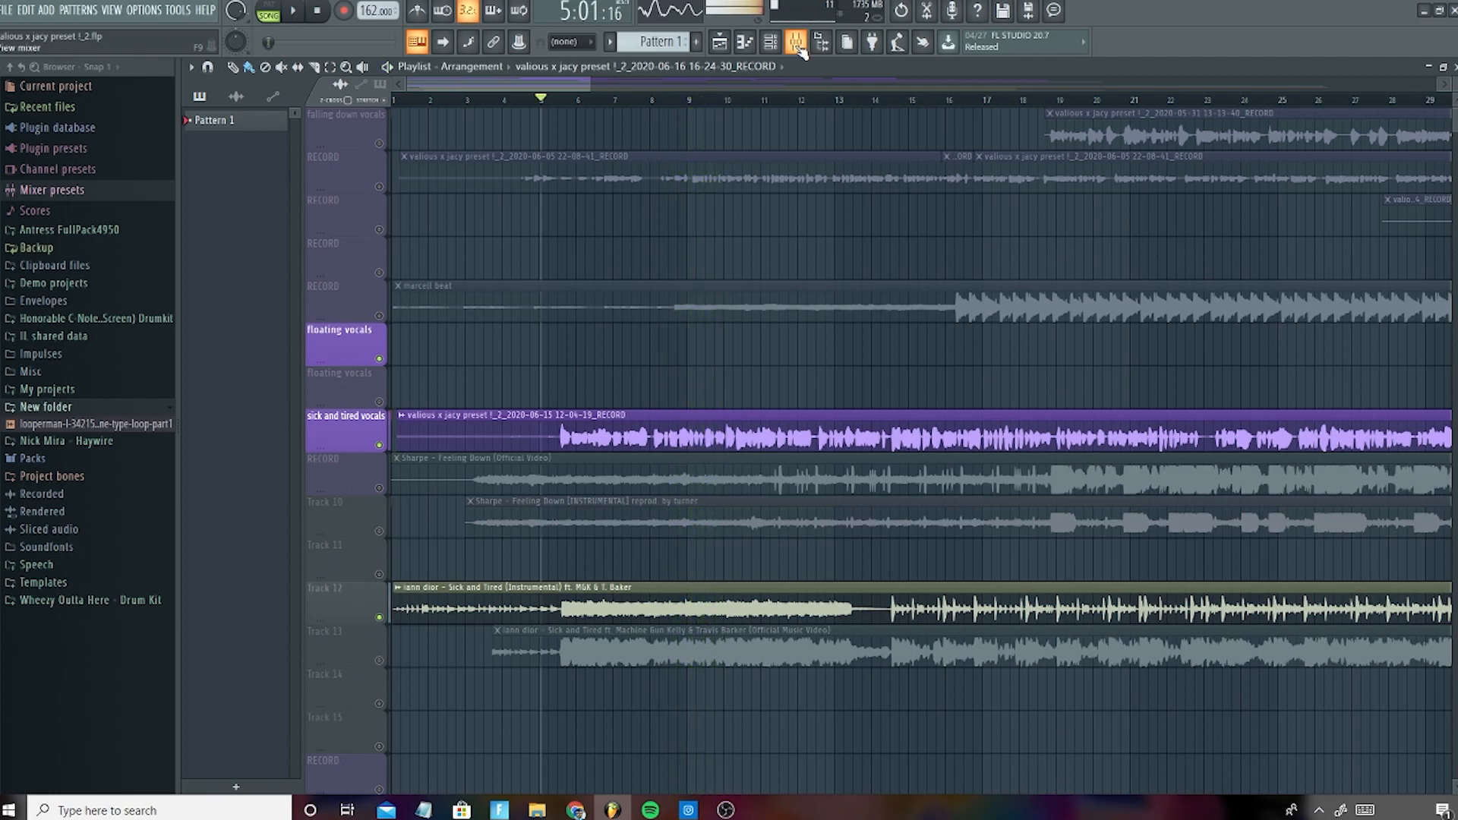
{"action": "left_click", "coordinate": [794, 42]}
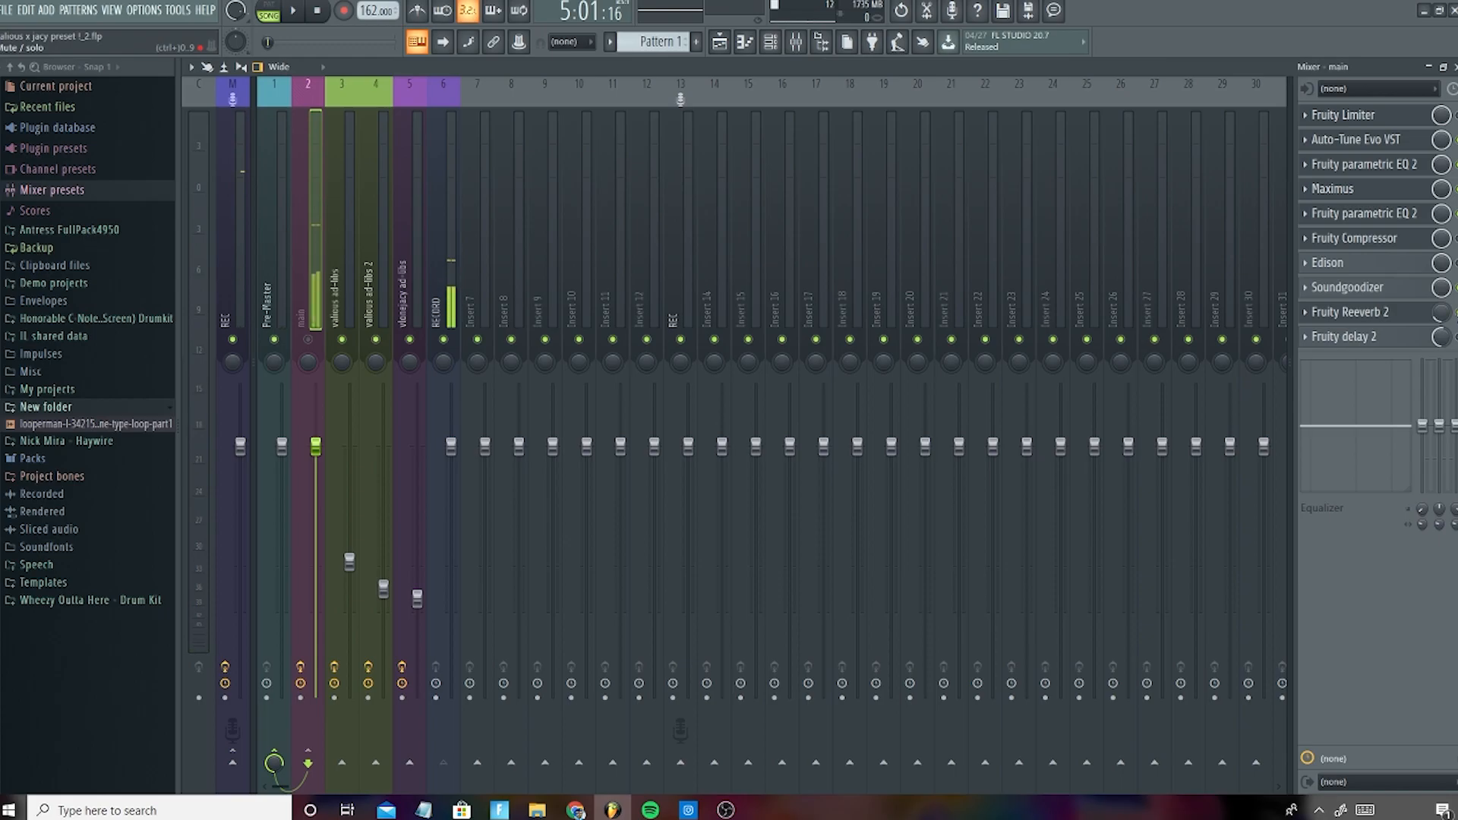
{"action": "left_click", "coordinate": [744, 42]}
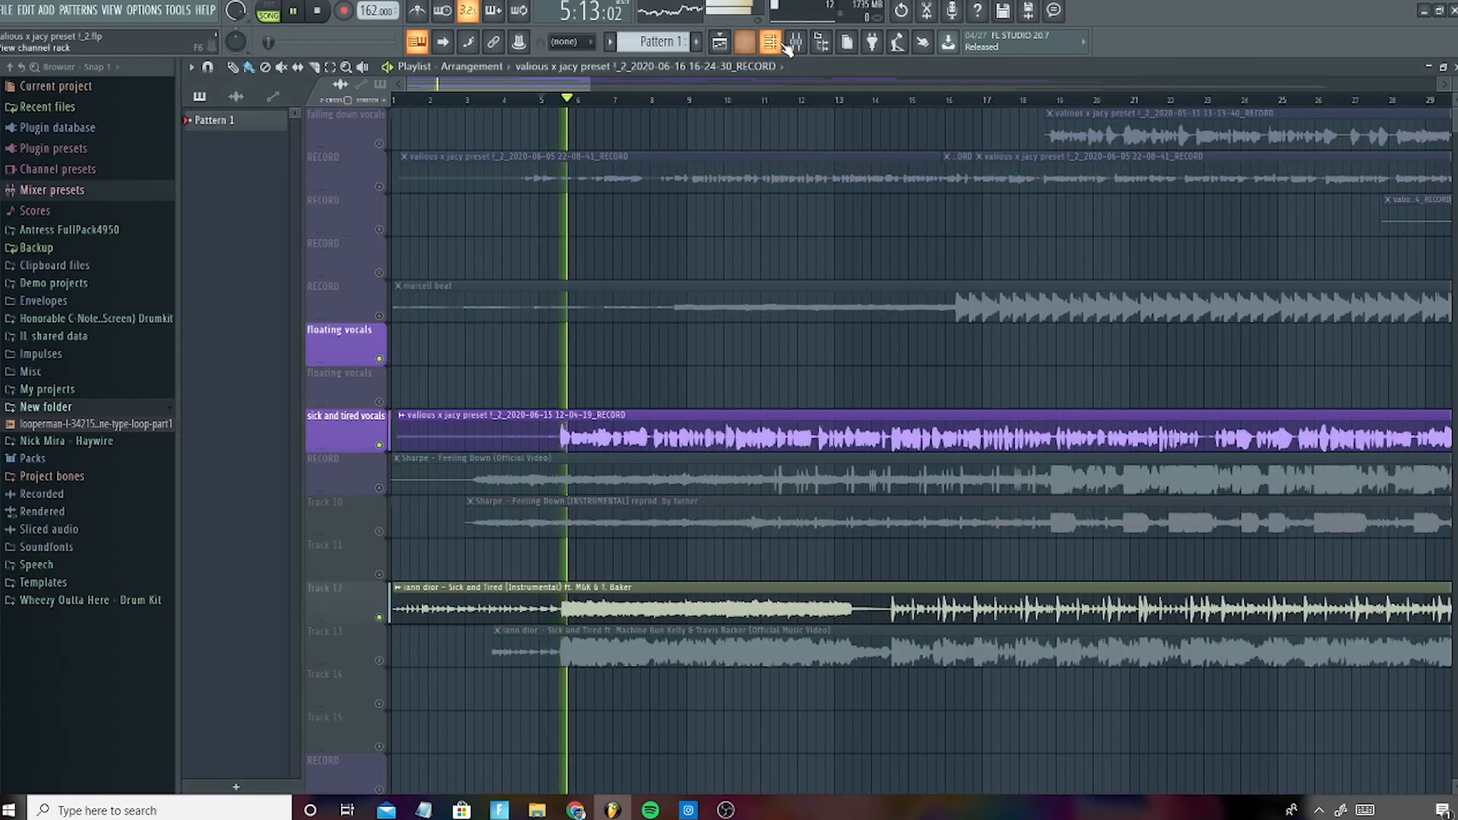
{"action": "left_click", "coordinate": [768, 43]}
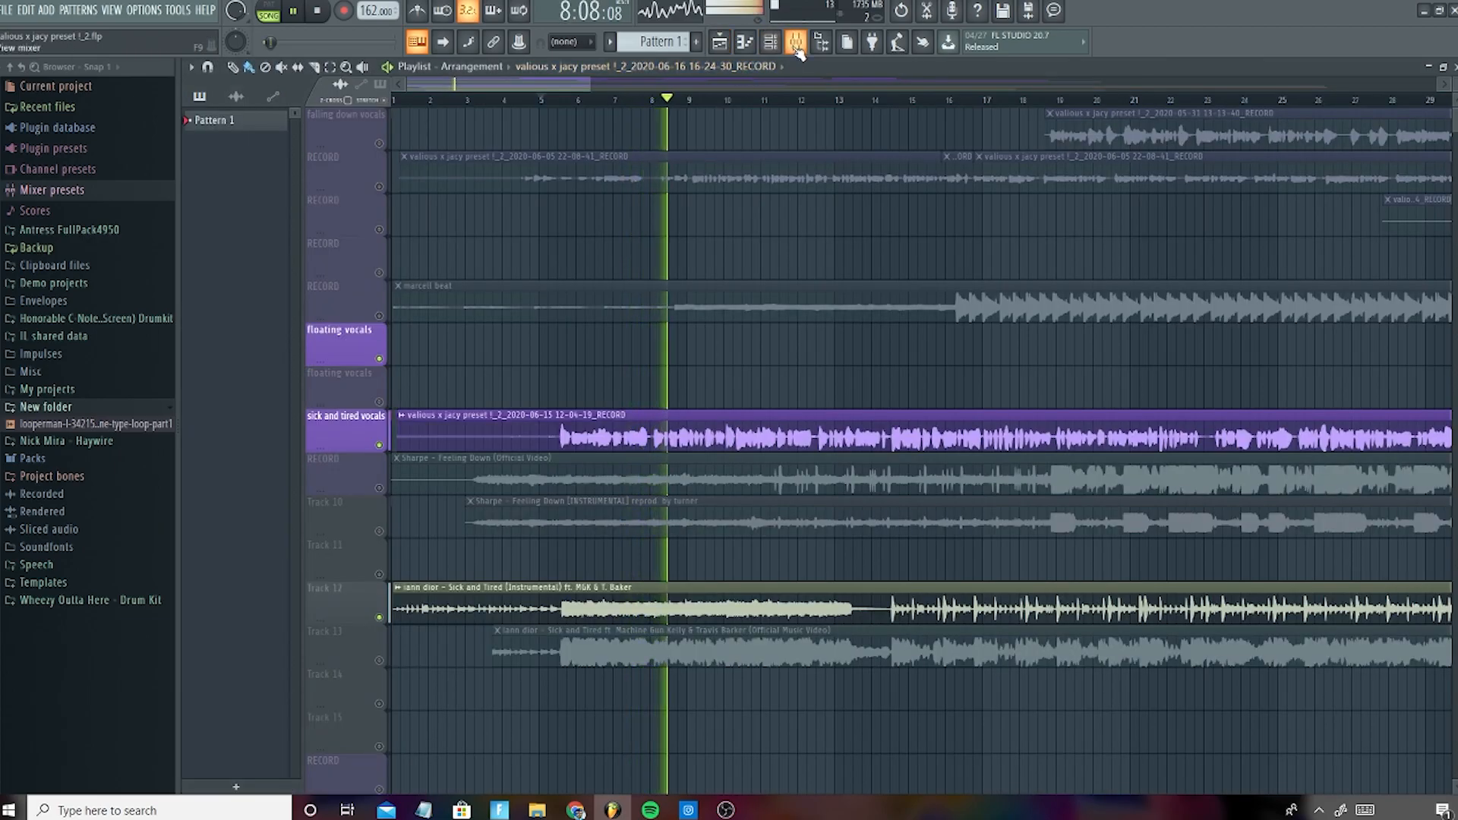
{"action": "left_click", "coordinate": [795, 42]}
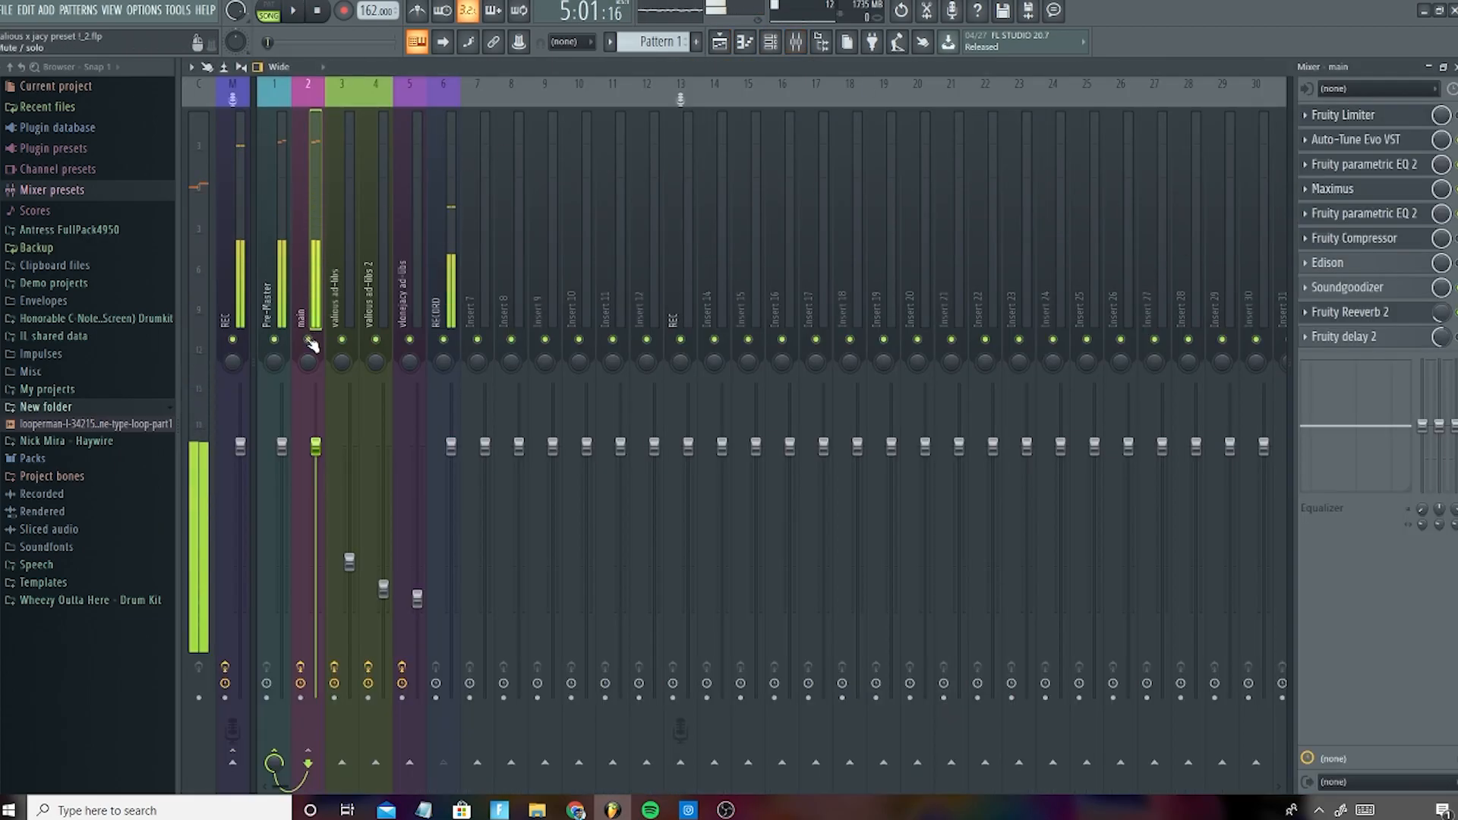